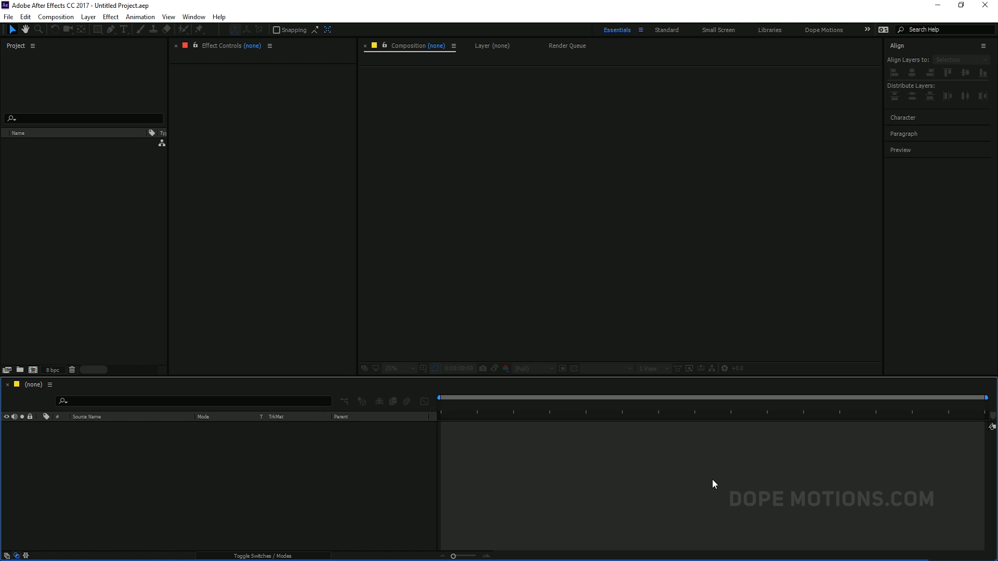
mouse_move(41, 363)
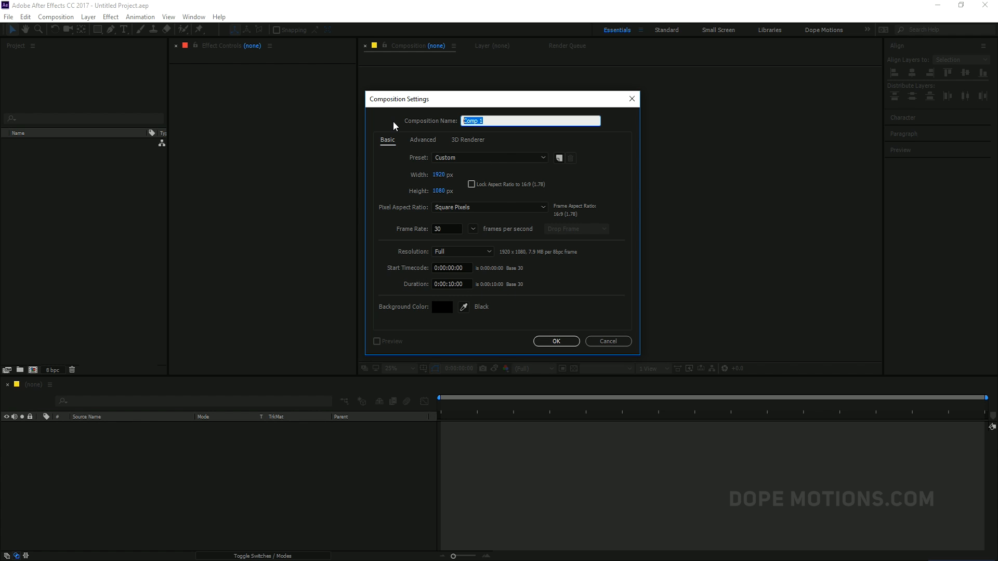
- Name the new 1920×1080, 30 fps, 10 s composition 'Main Comp' and confirm it
type("Main")
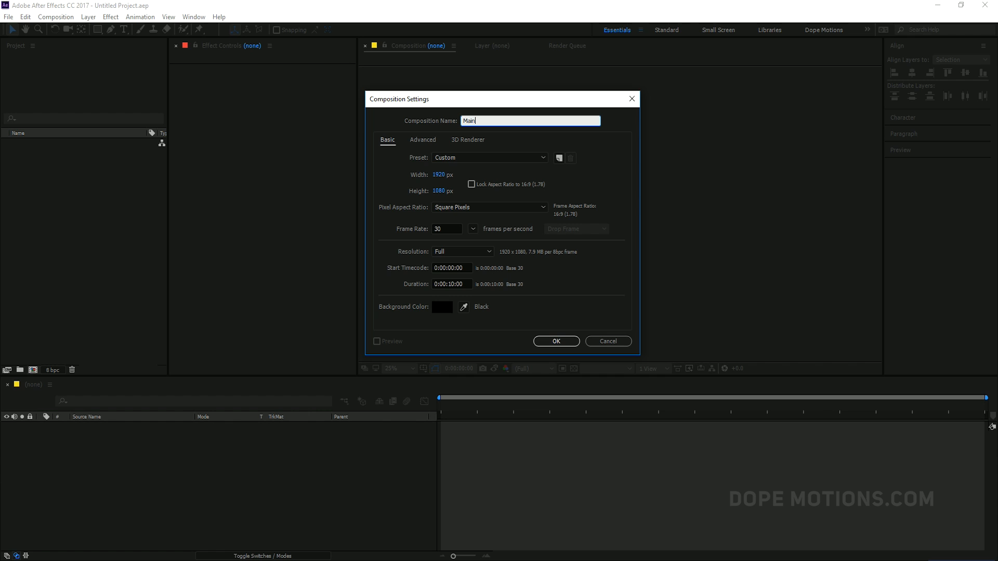
type("Comp")
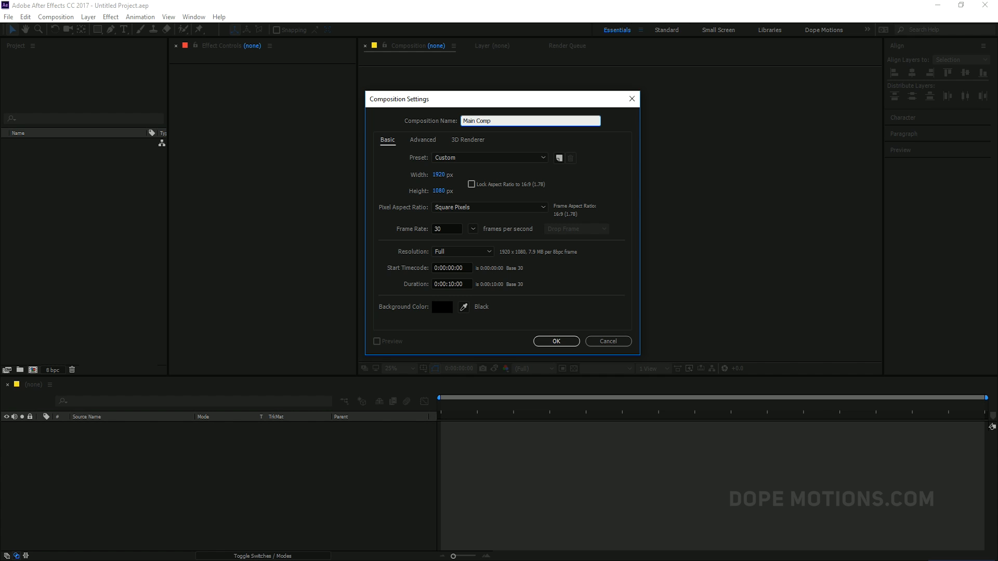
left_click(556, 341)
type("S")
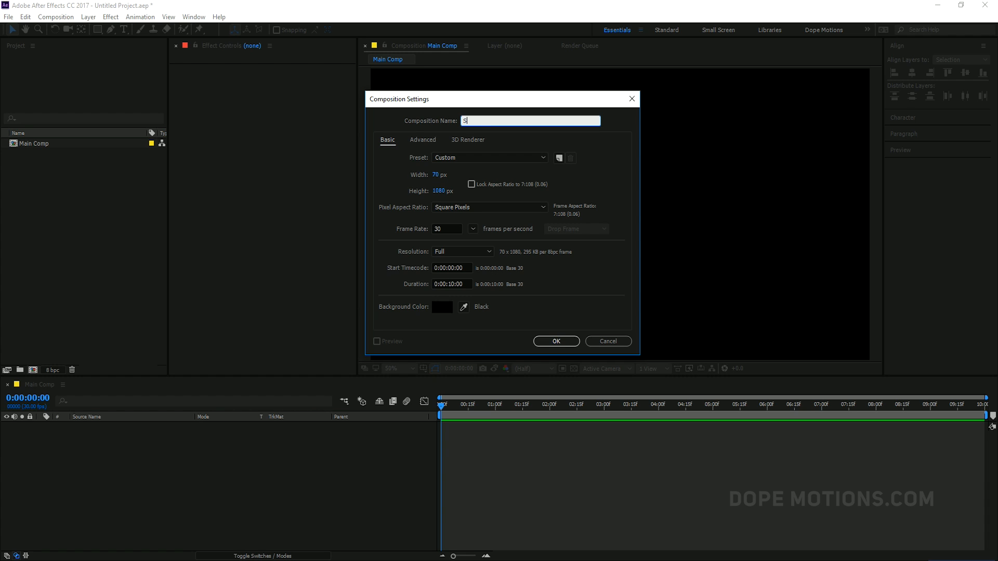
- Name the 70×1080 composition 'Stripe' and confirm its settings
type("tripe")
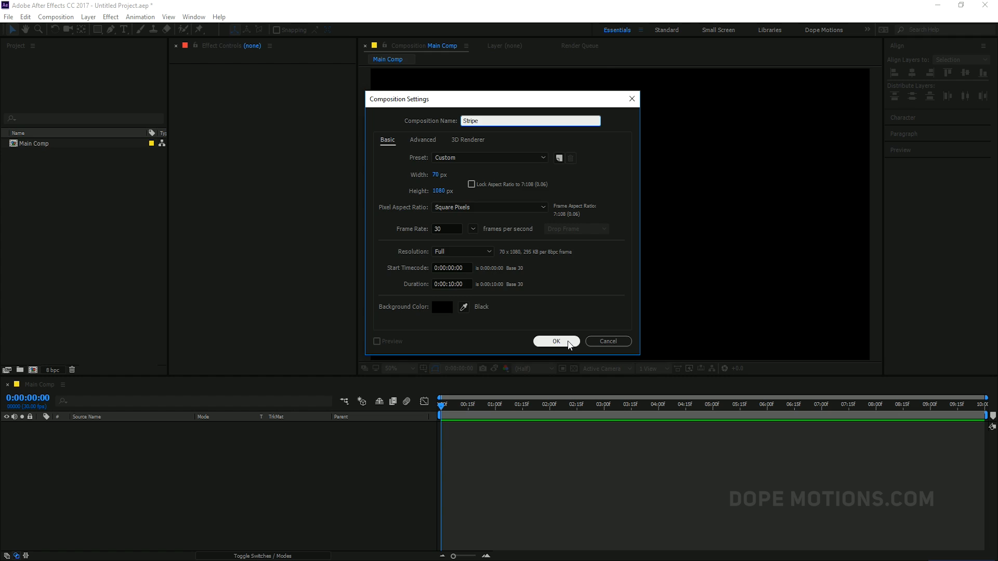
left_click(555, 341)
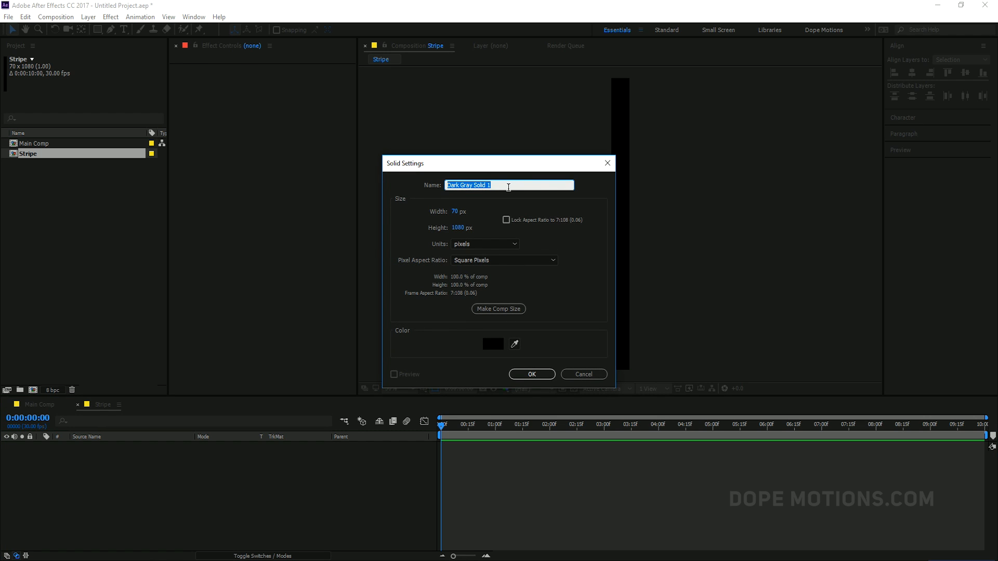
mouse_move(377, 189)
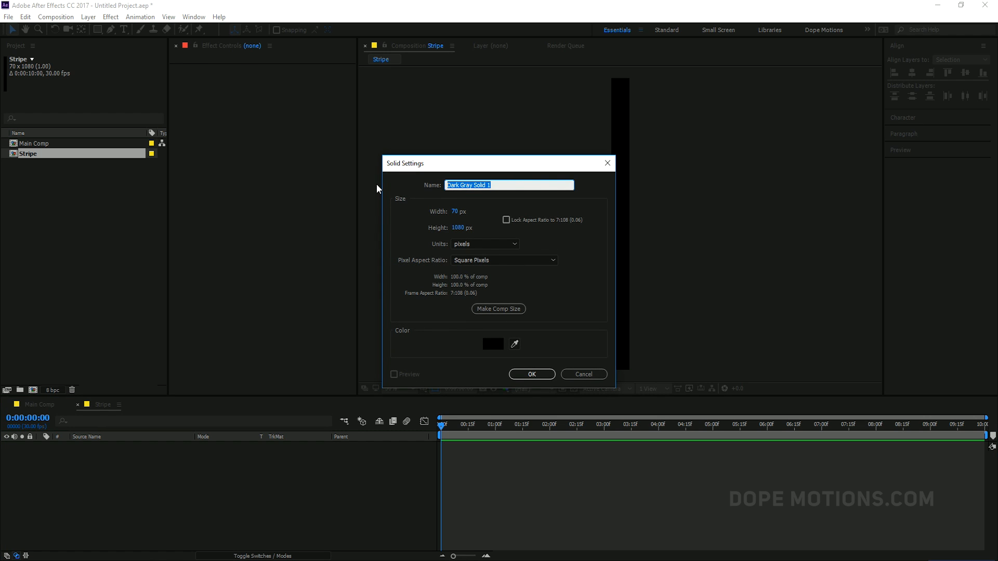
- Add a solid layer named '01' to the Stripe composition
type("01")
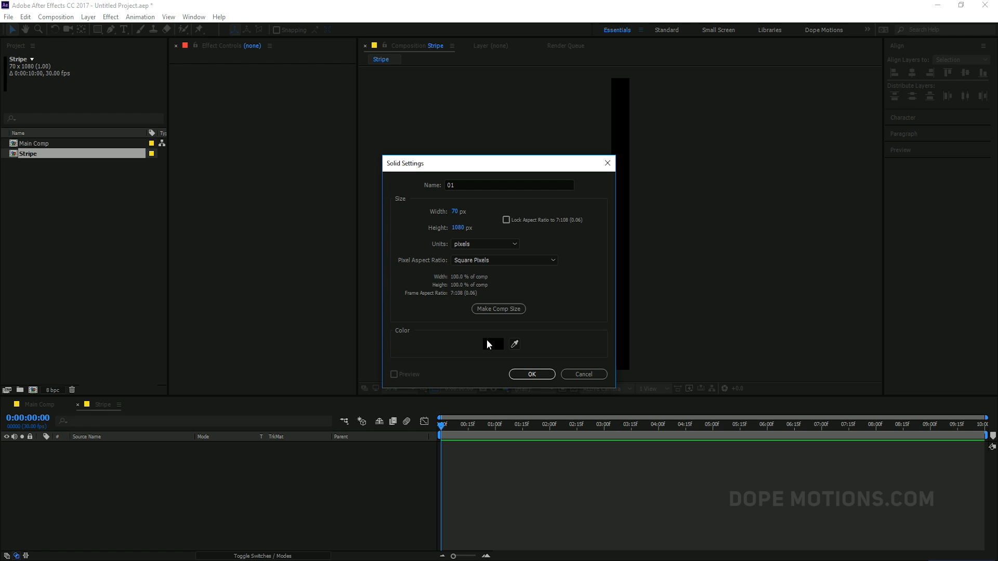
left_click(532, 374)
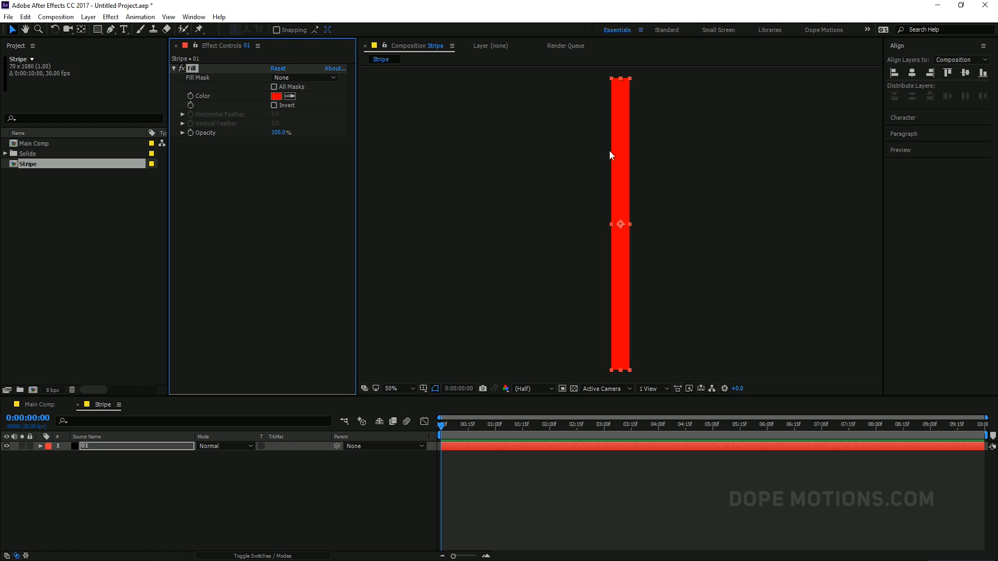
- Fill the 01 solid with red F72442 via the Fill effect's colour picker
left_click(276, 95)
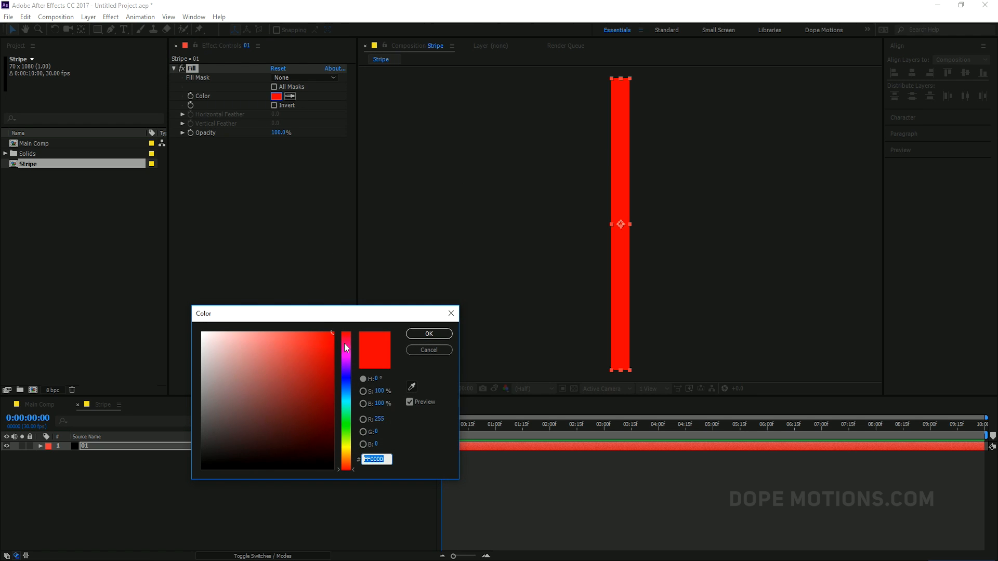
left_click(314, 336)
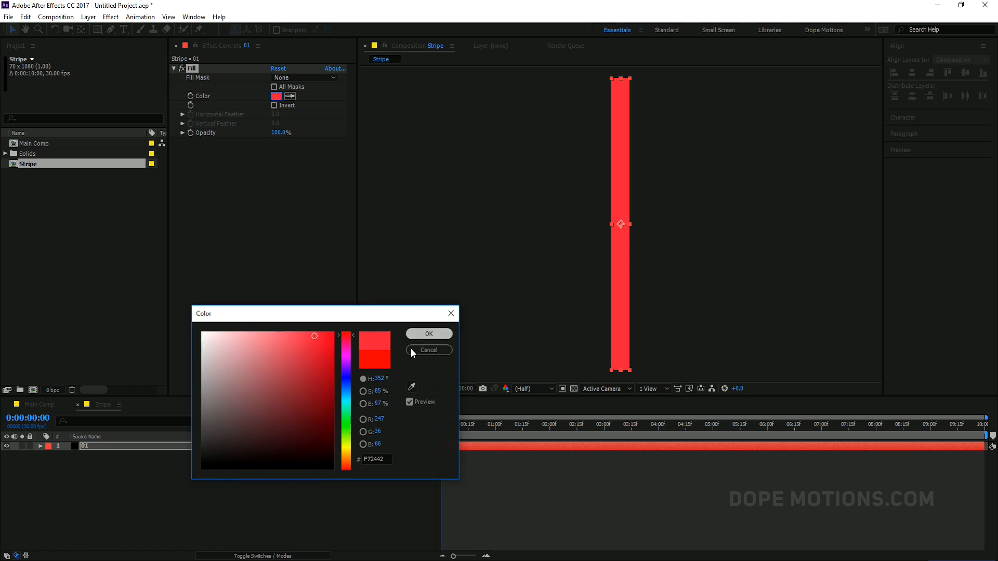
left_click(429, 333)
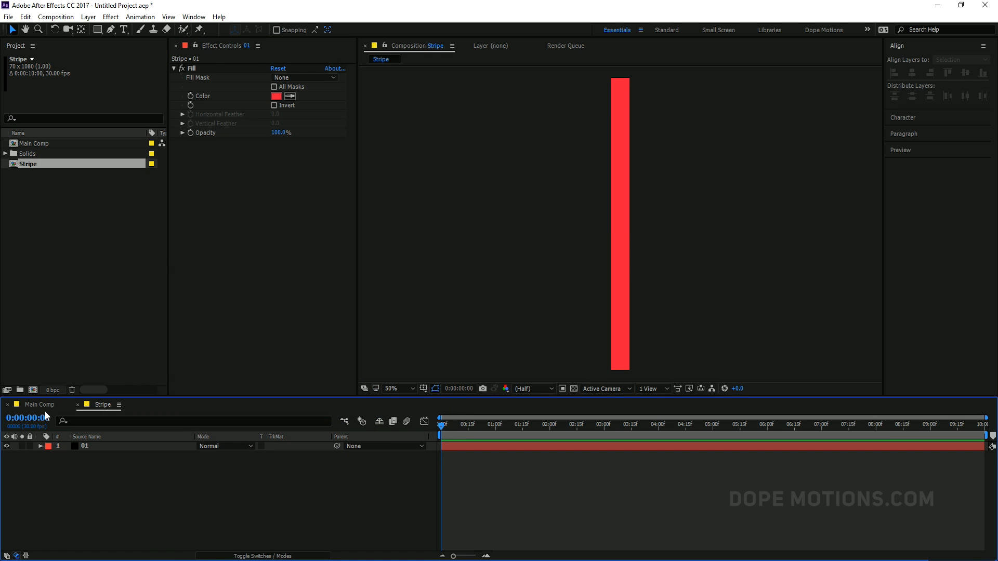
- Place Stripe as a layer in Main Comp and reveal its Scale for a 100, 75% setting
left_click(39, 405)
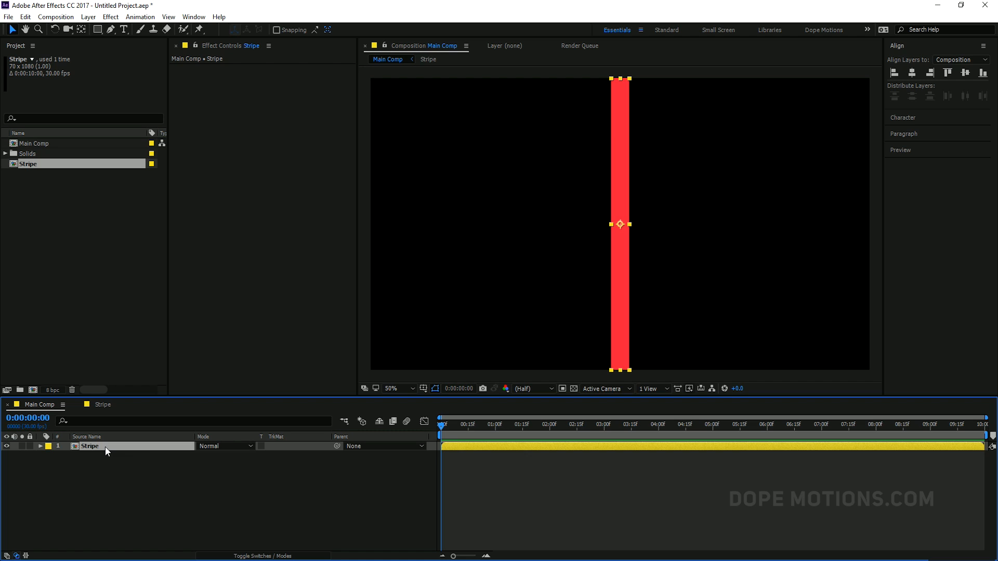
key("s")
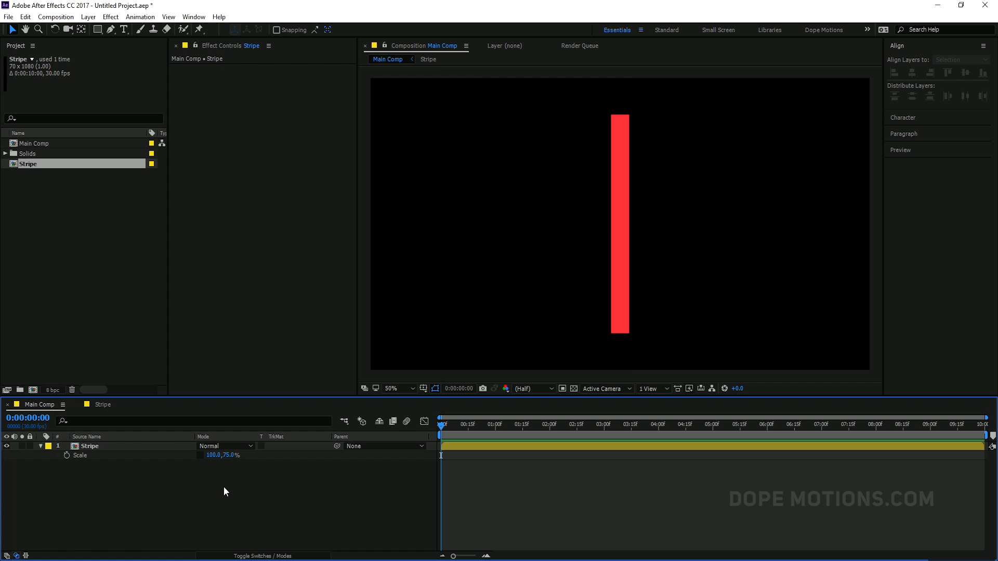
mouse_move(468, 435)
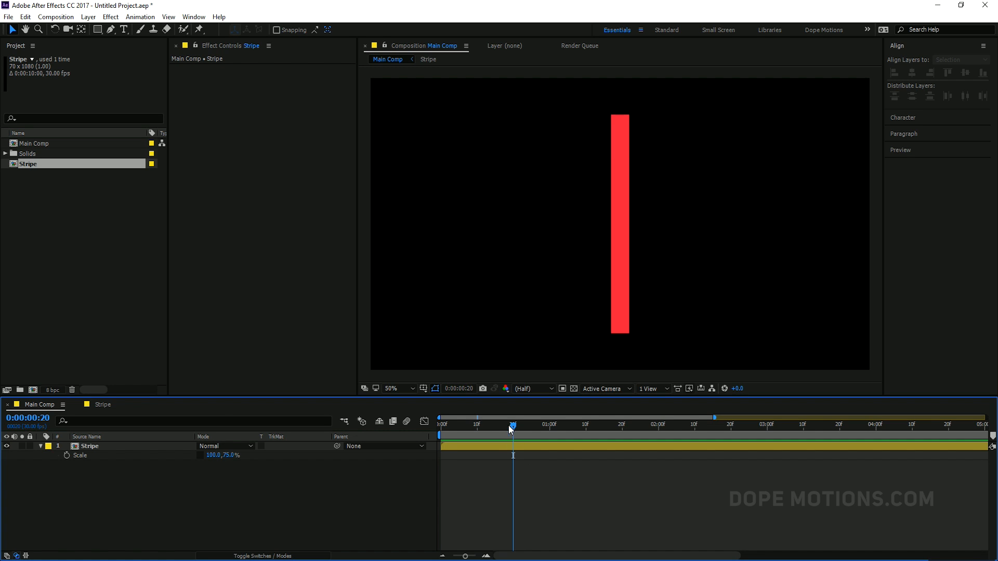
mouse_move(68, 459)
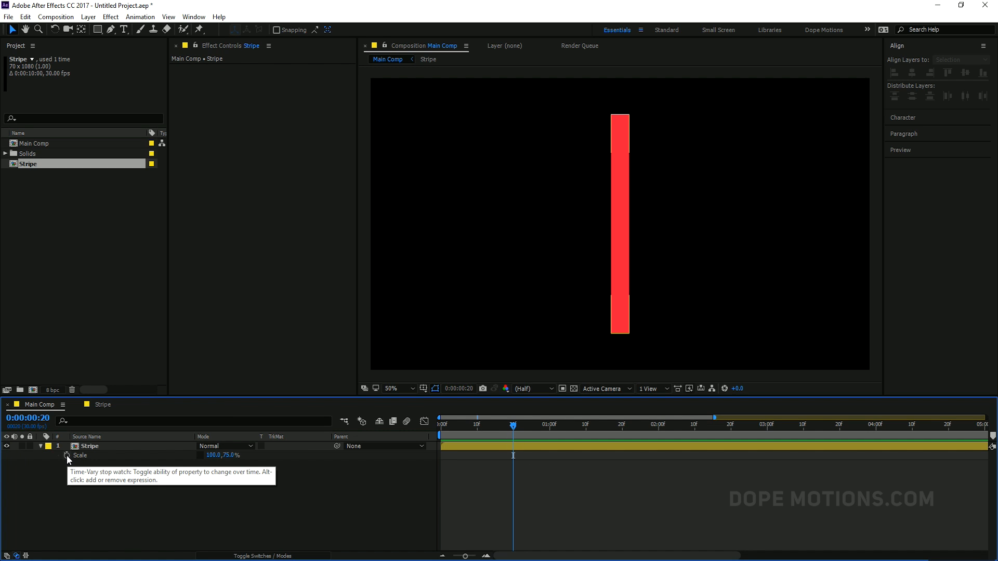
- Keyframe Stripe scale from 100,0% at 0:00 to 75% at 0:20 and back to 0% at 1:10, with Easy Ease
left_click(67, 455)
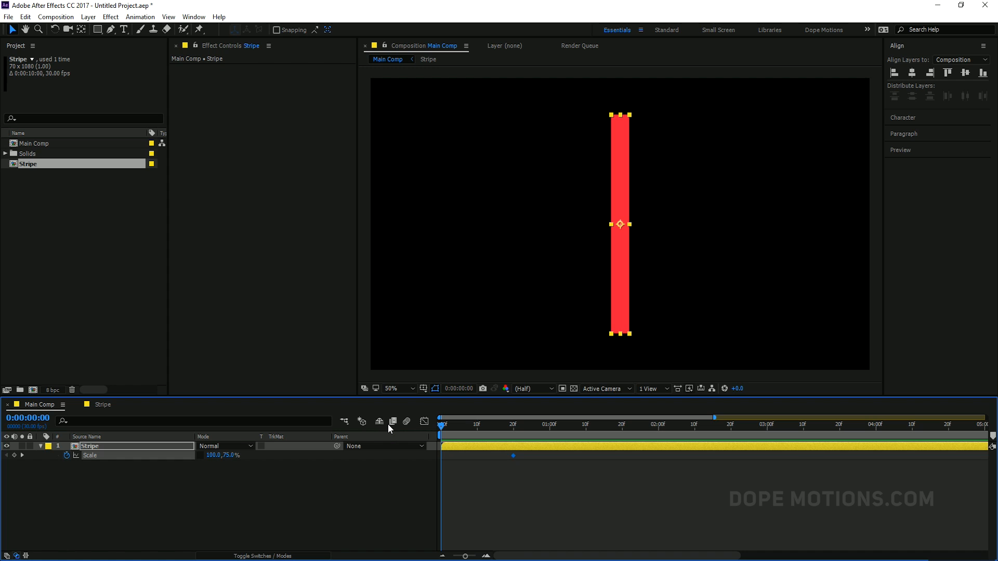
double_click(229, 455)
type("0")
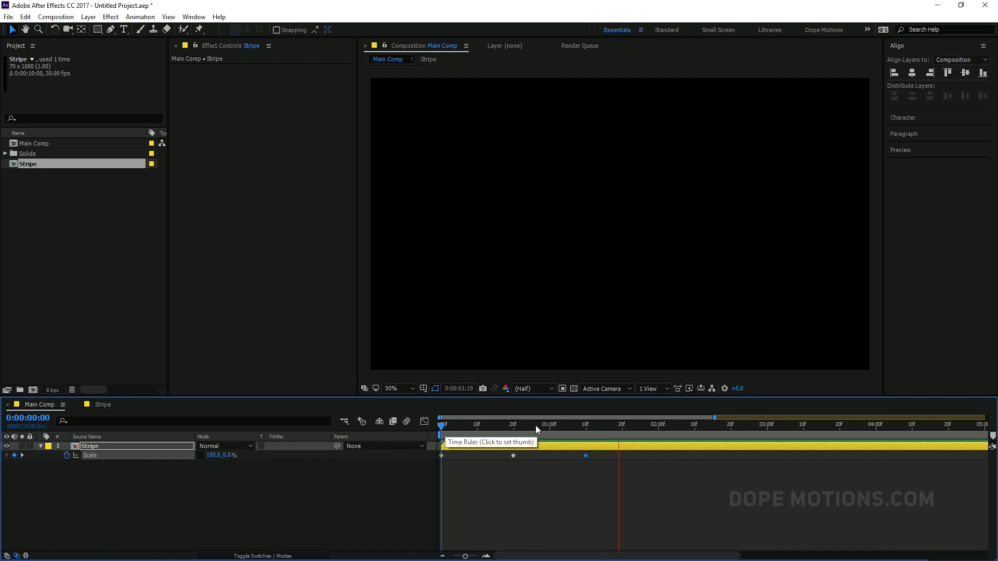
left_click(586, 417)
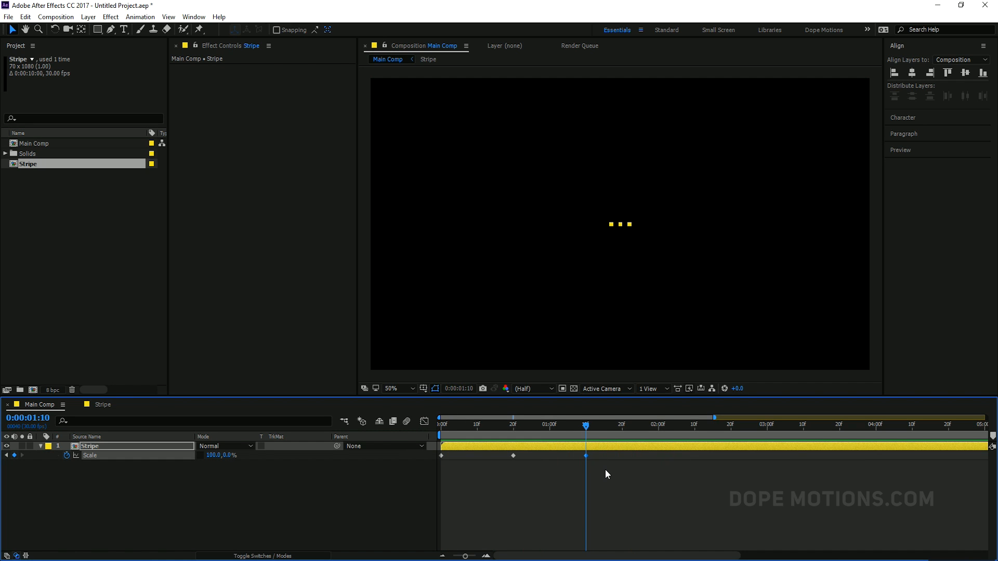
mouse_move(564, 432)
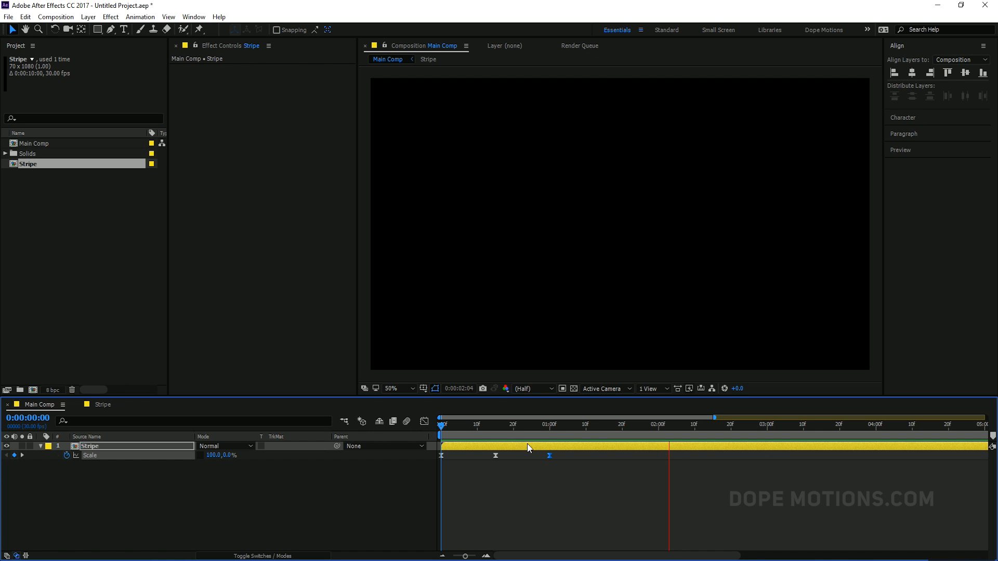
left_click(549, 425)
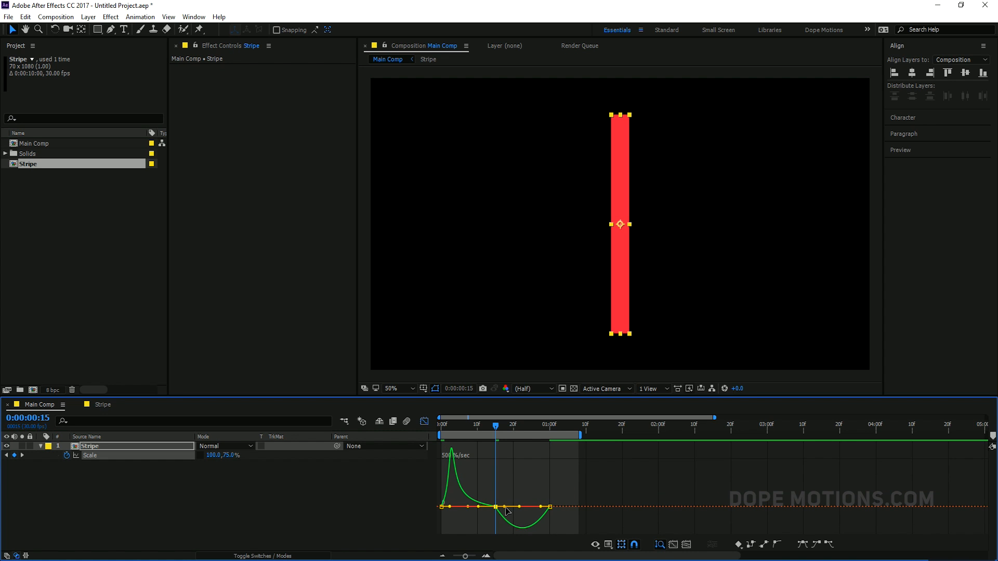
- Reshape the Scale speed curve in the Graph Editor for a fast burst that settles smoothly
left_click(440, 424)
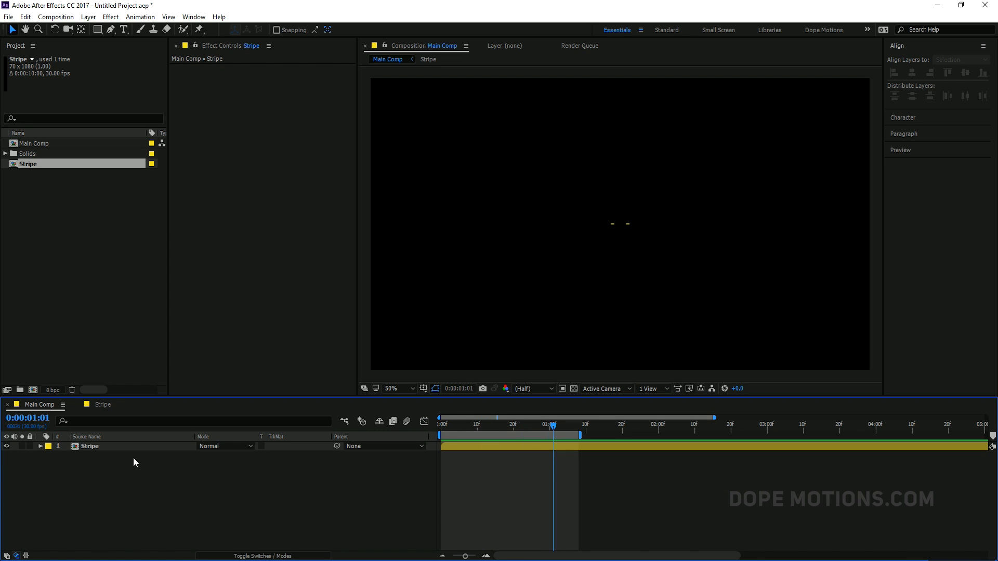
- Overlay Title/Action Safe guides on Main Comp and park the playhead at 0:20
left_click(89, 446)
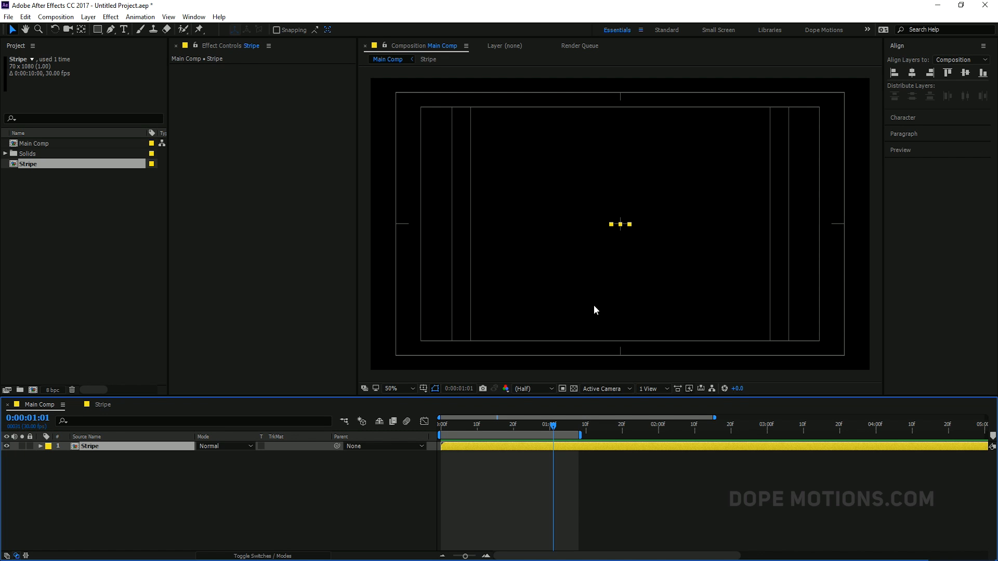
left_click(423, 387)
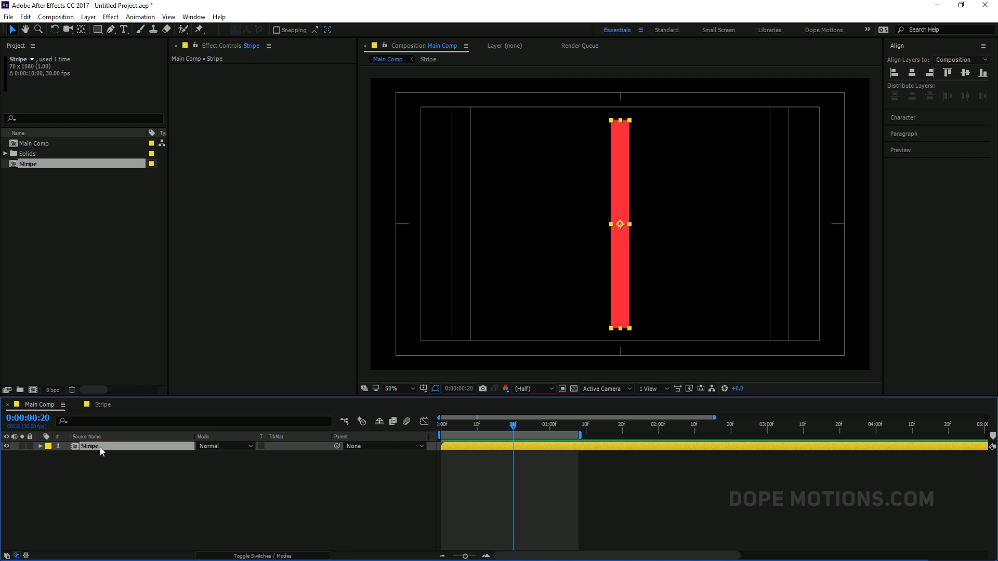
- Apply Bevel Edges to the Stripe layer and zoom in to inspect it
type("be")
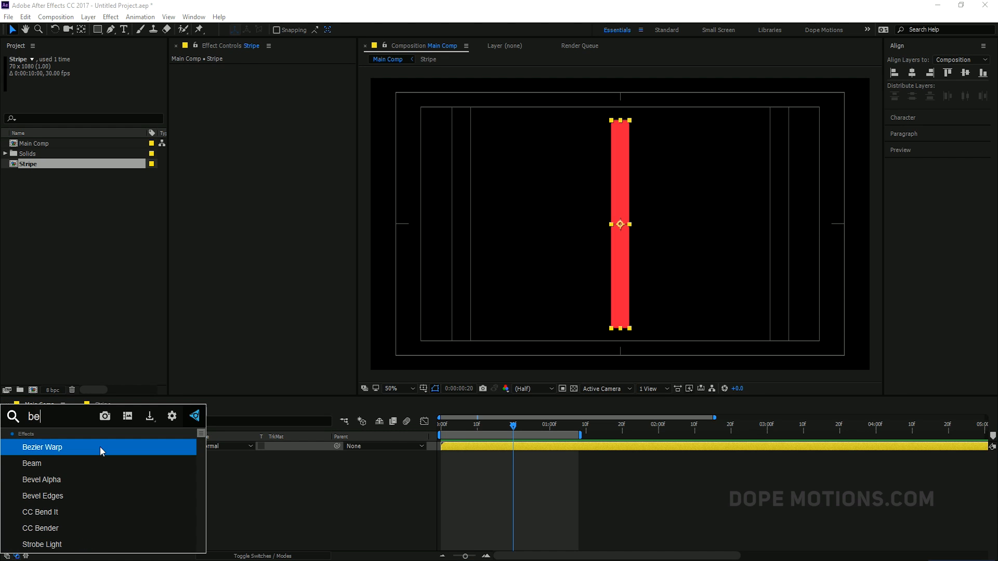
double_click(41, 496)
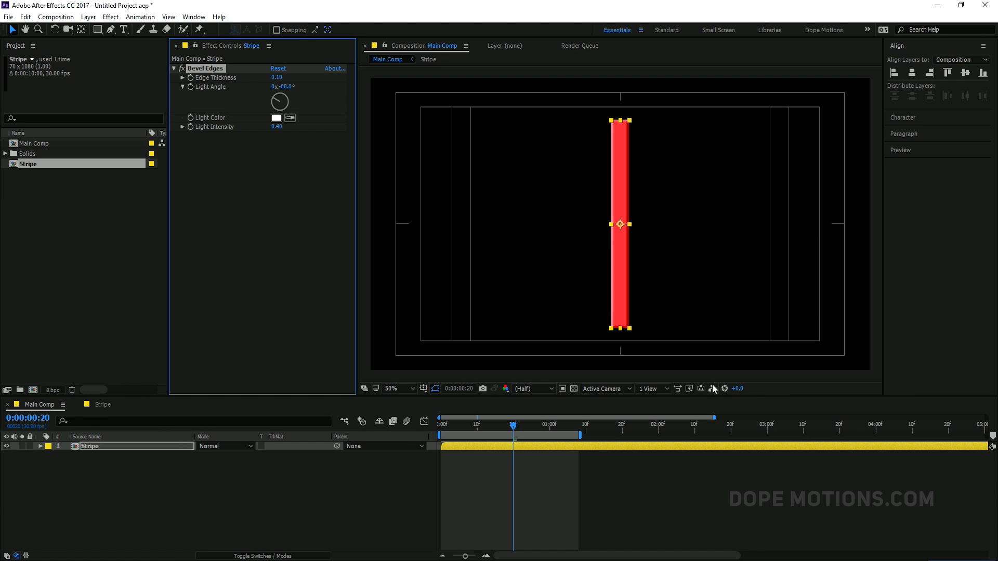
left_click(392, 388)
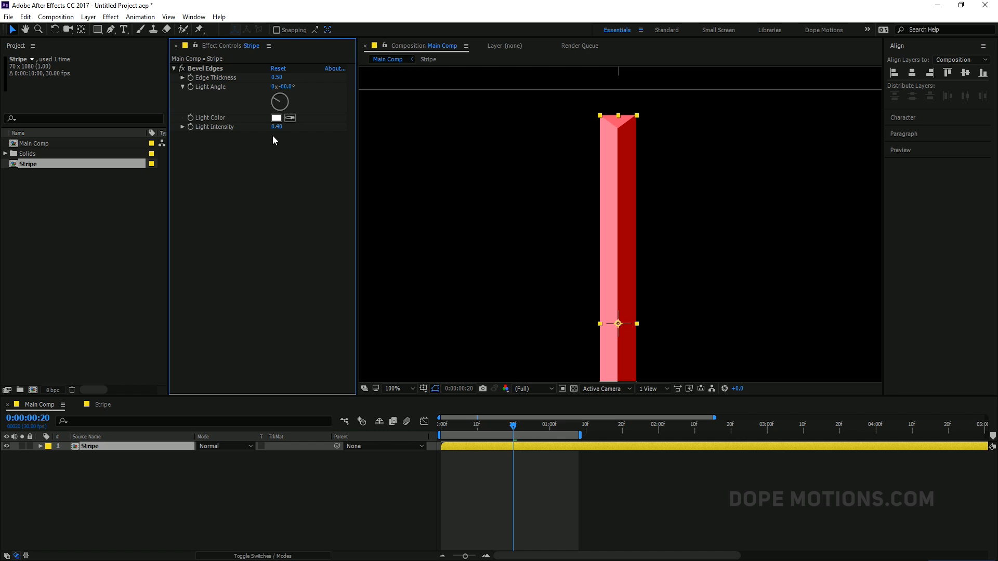
mouse_move(314, 91)
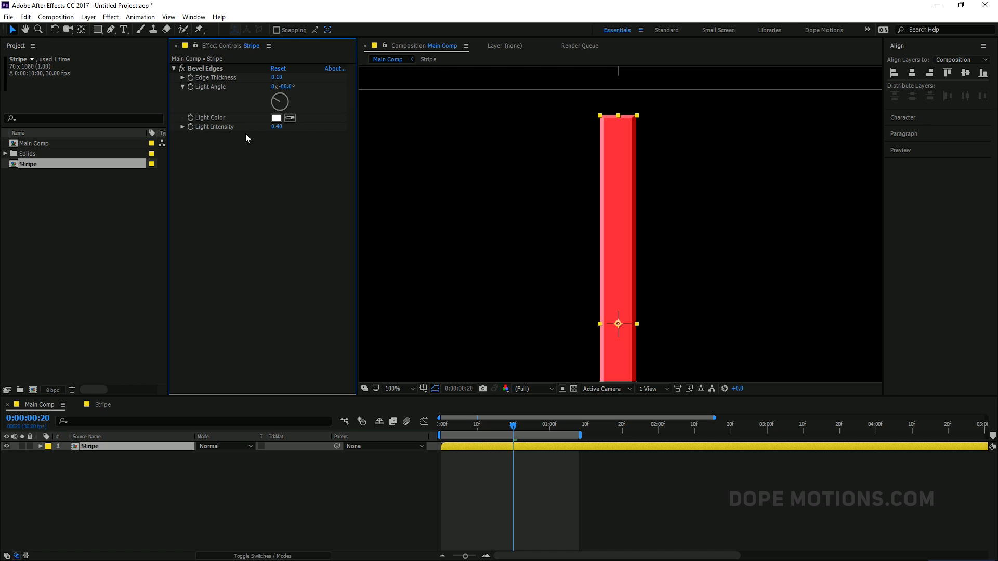
- Set the bevel to thickness 0.10, light angle -38°, intensity 0.22, then view at half size
left_click_drag(277, 127, 264, 127)
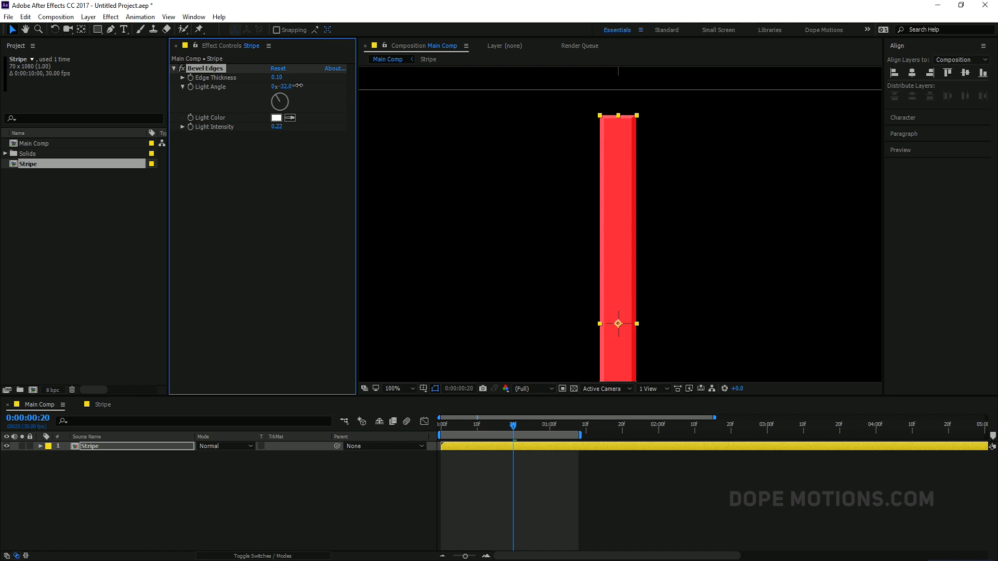
left_click_drag(283, 87, 275, 86)
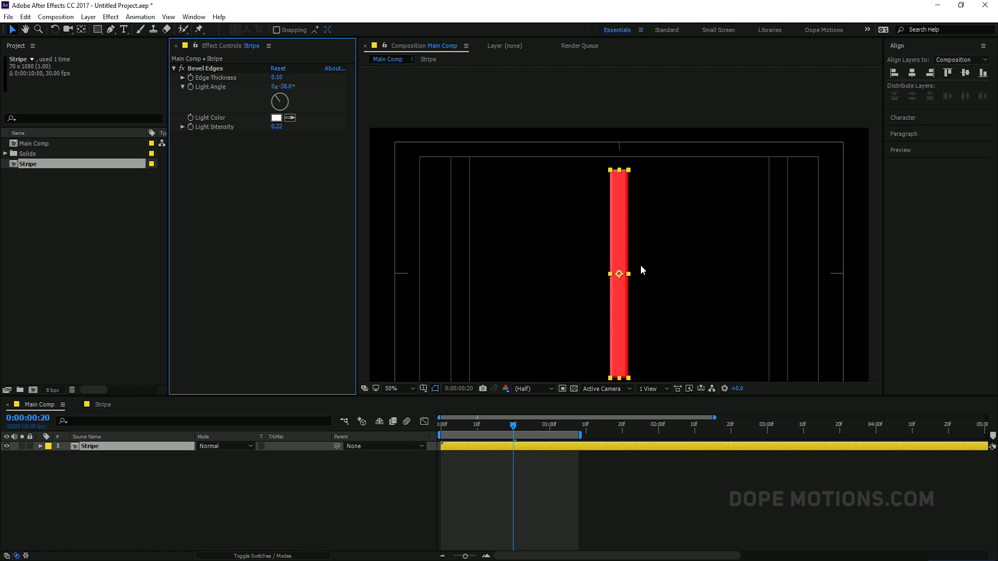
left_click(401, 388)
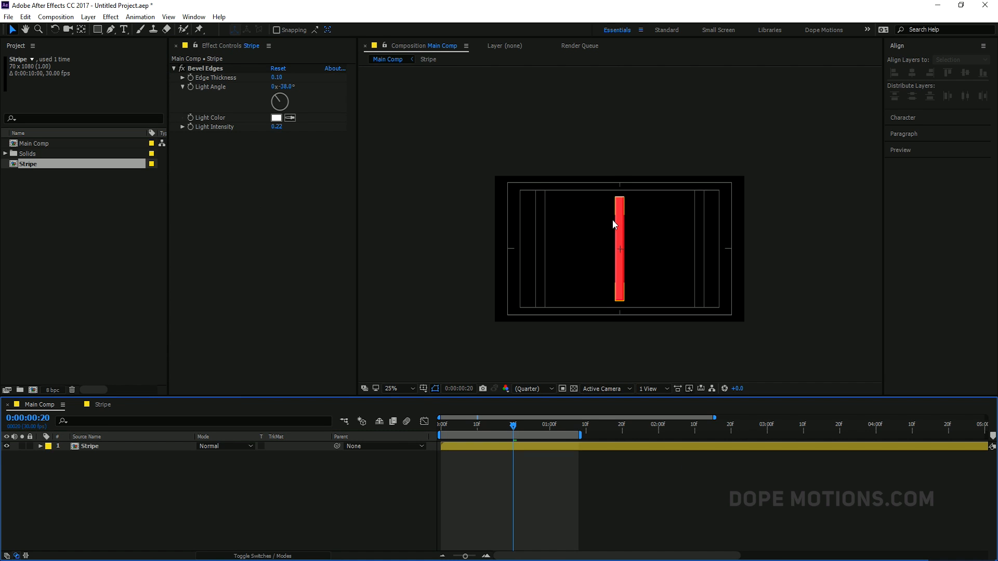
left_click(390, 388)
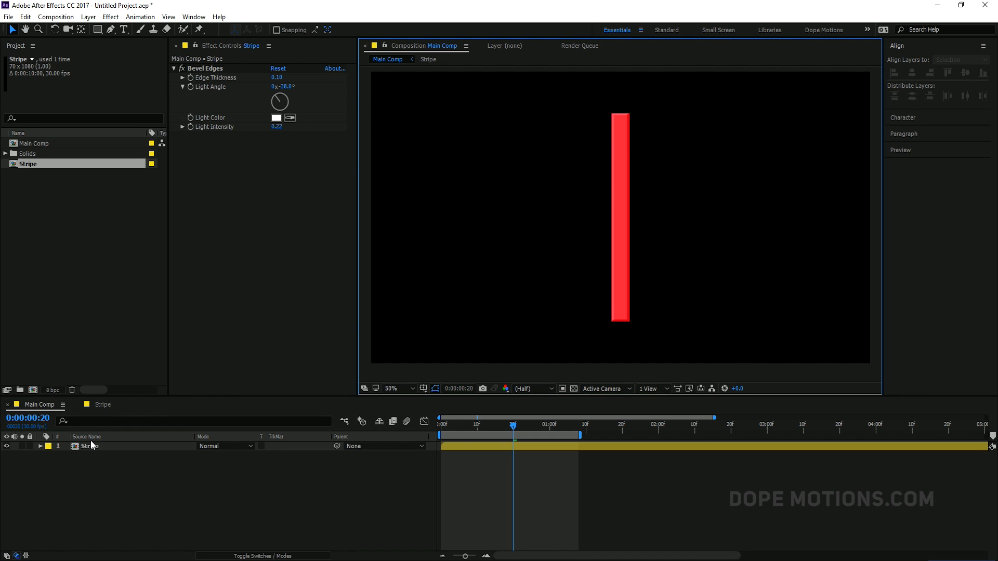
- Give the Stripe layer a red label colour instead of yellow
left_click(48, 446)
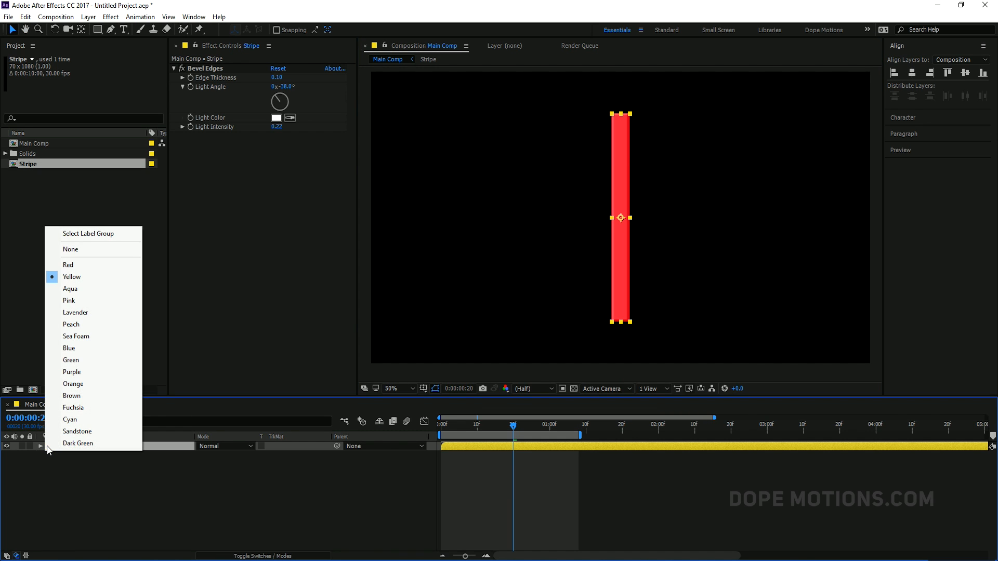
left_click(68, 264)
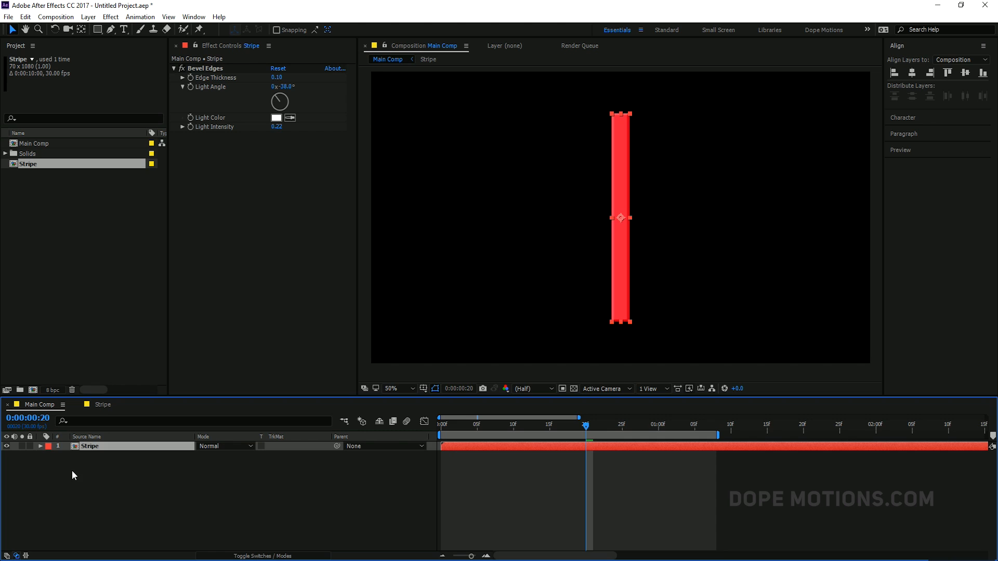
mouse_move(94, 453)
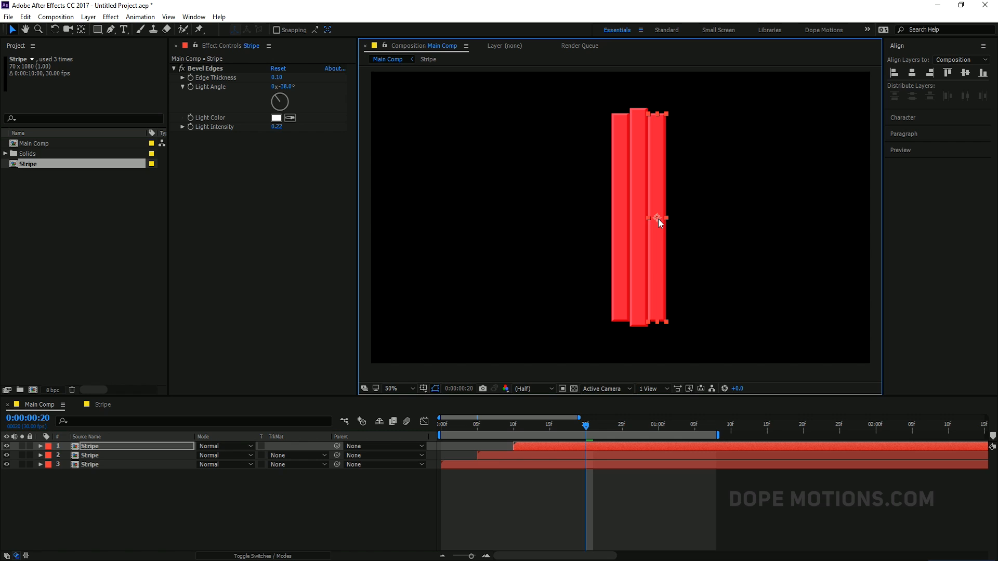
- Duplicate Stripe into six time-staggered copies stepping rightward, each scaled shorter
left_click(392, 388)
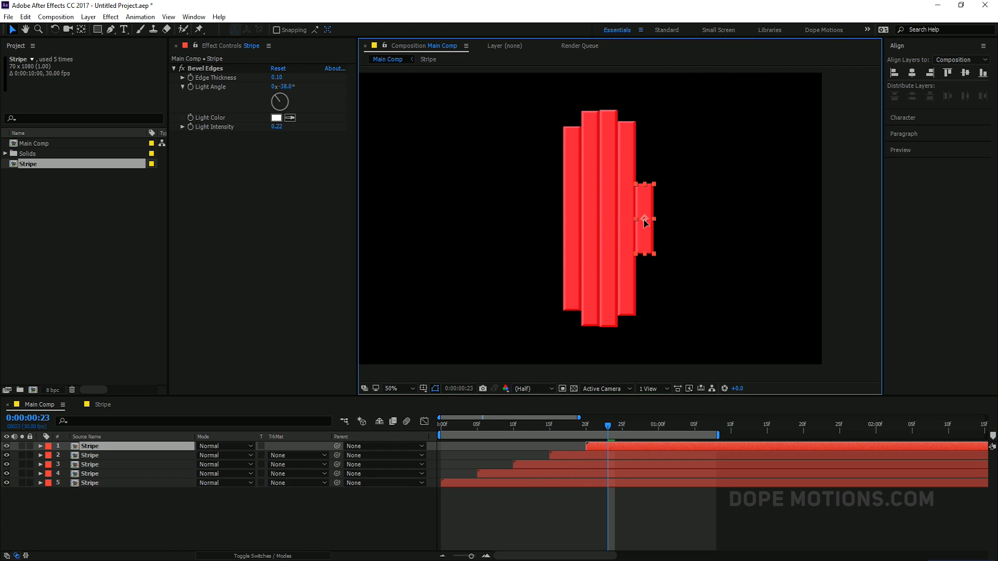
left_click(390, 388)
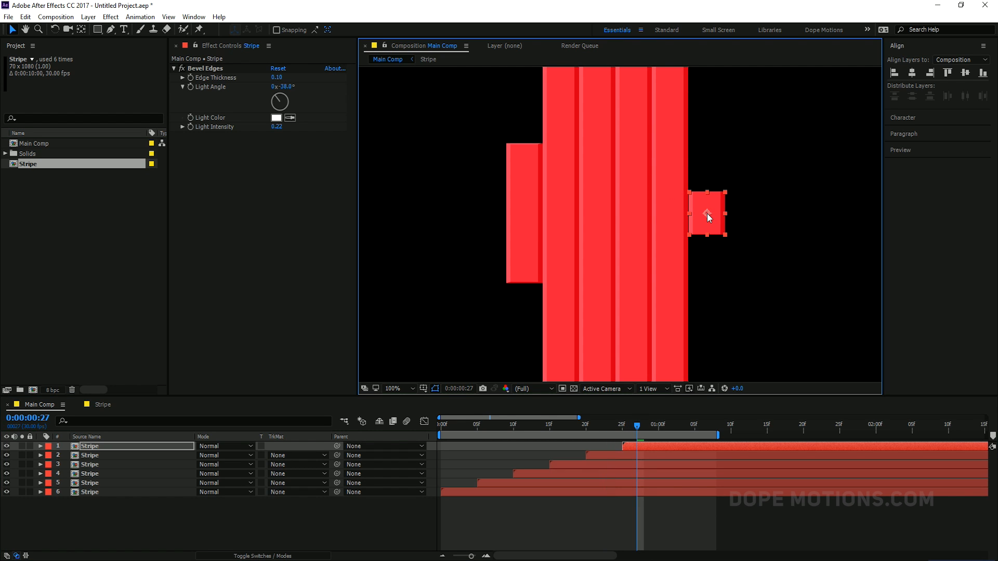
left_click(633, 362)
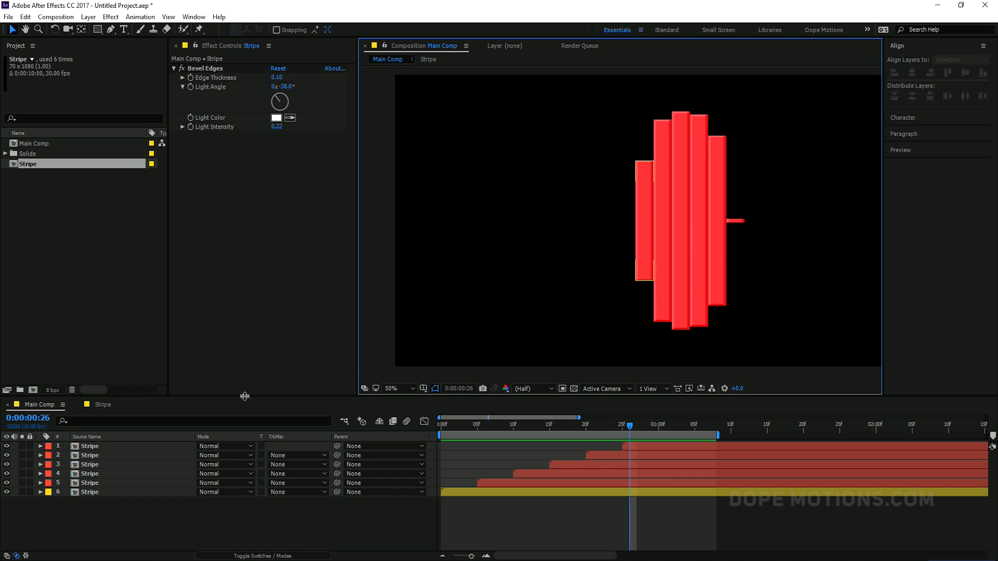
mouse_move(124, 506)
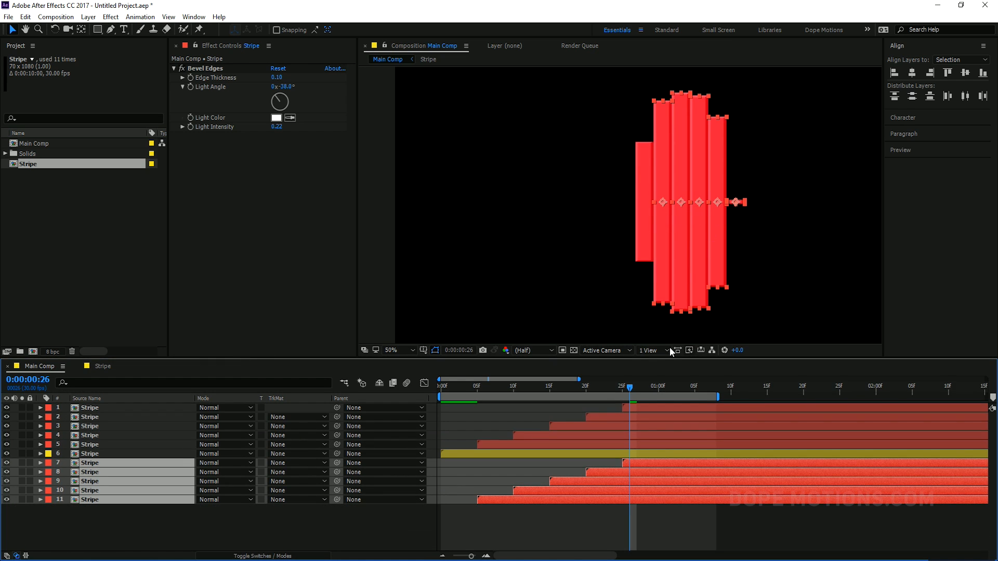
- Move the duplicated stripes to the left side and re-stagger their layer start times
left_click(639, 387)
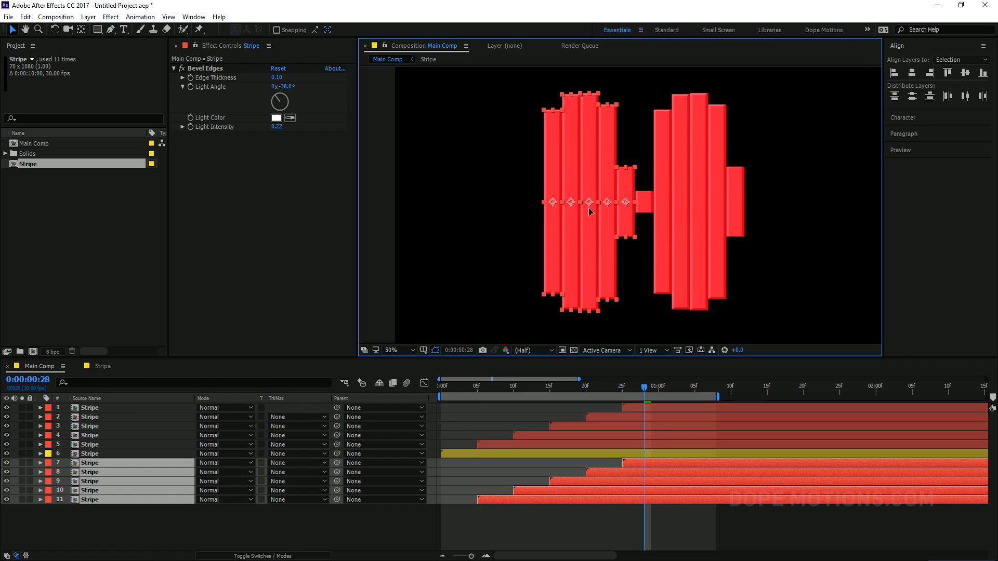
left_click(392, 351)
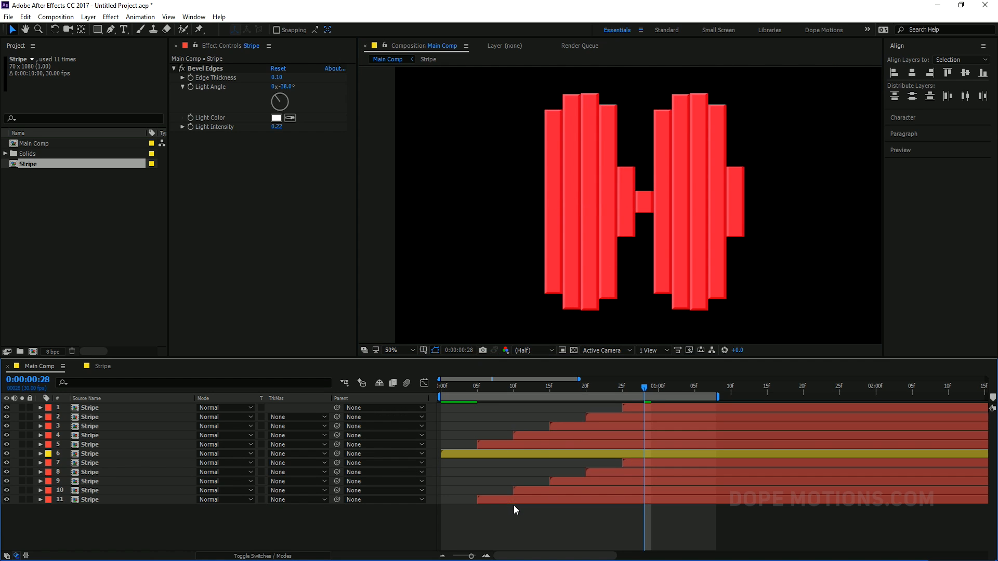
left_click(127, 463)
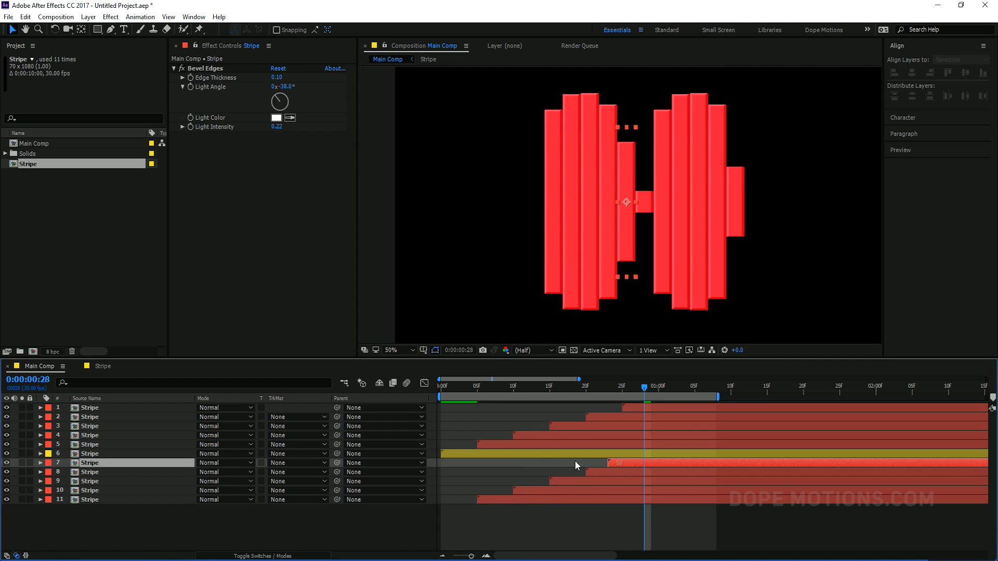
left_click(535, 472)
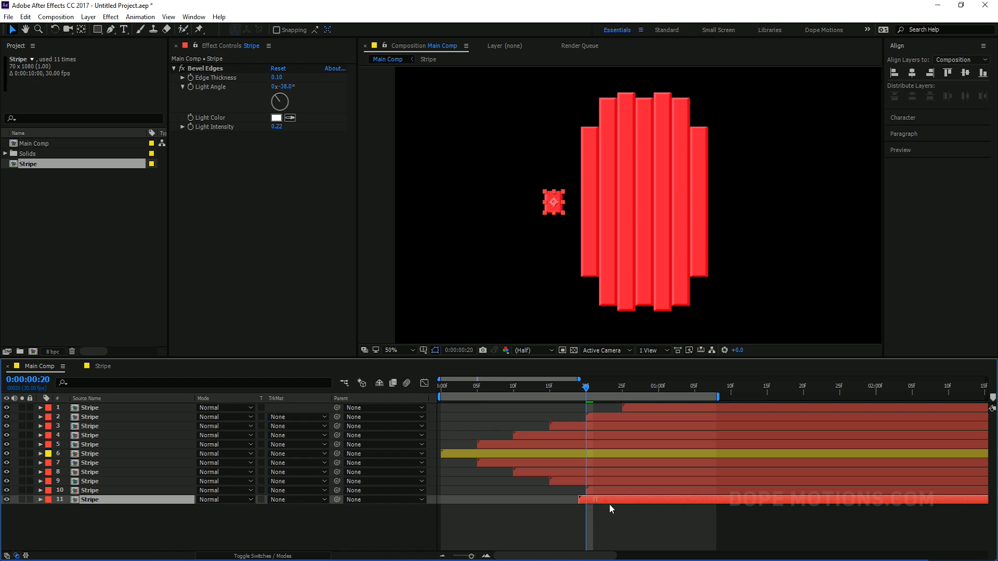
left_click(622, 387)
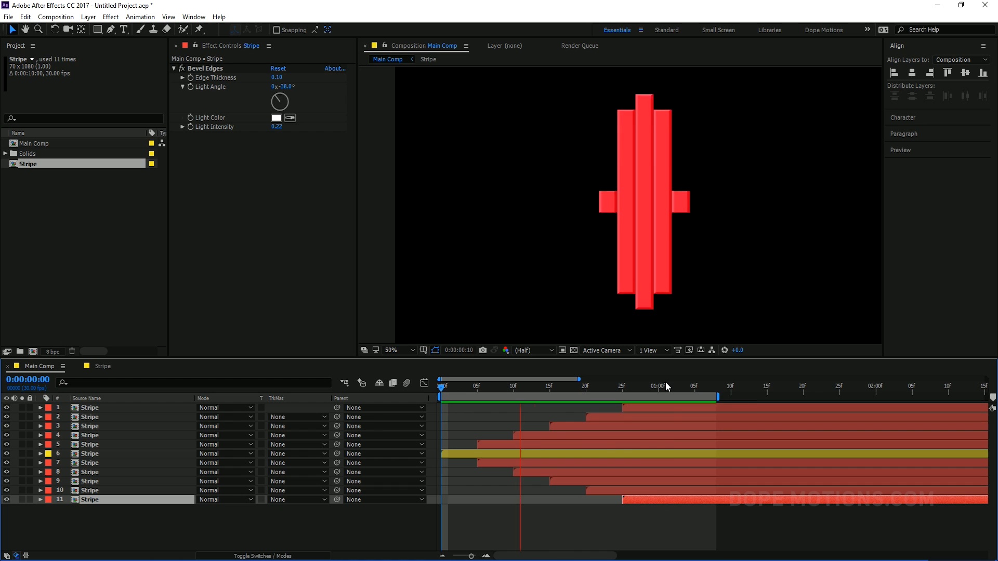
- Preview the mirrored stripe animation over two seconds, then select all eleven Stripe layers
left_click(664, 387)
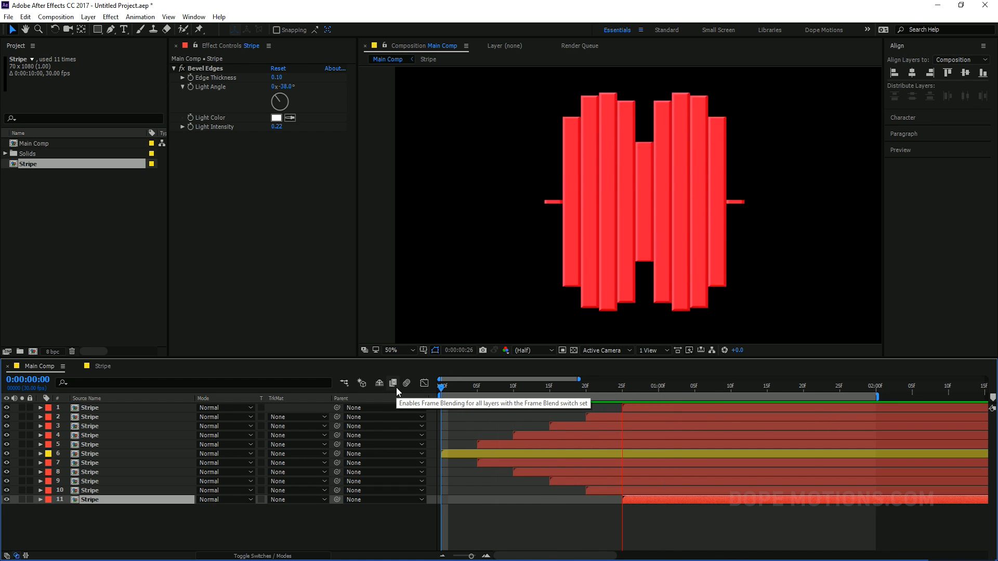
left_click(693, 386)
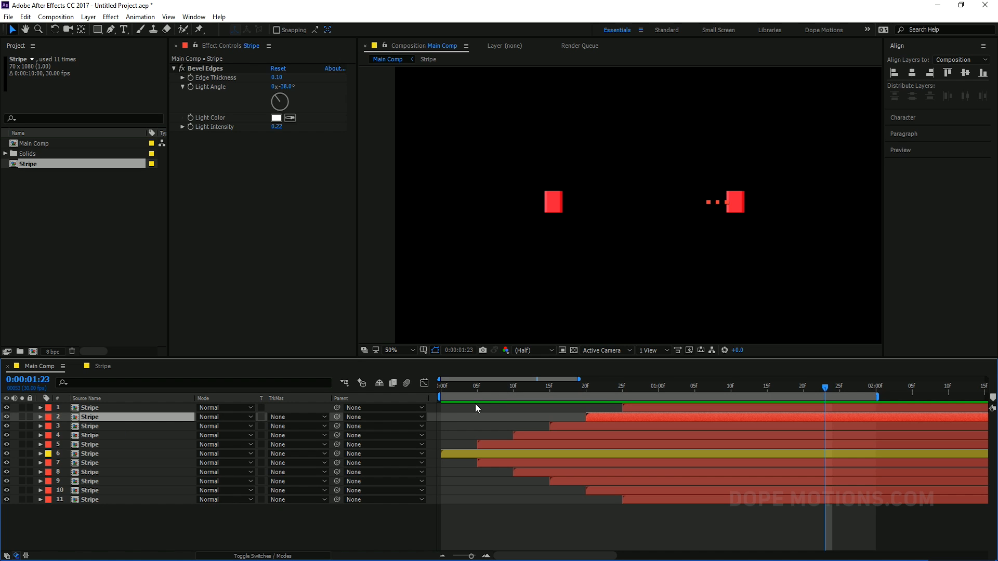
left_click(621, 386)
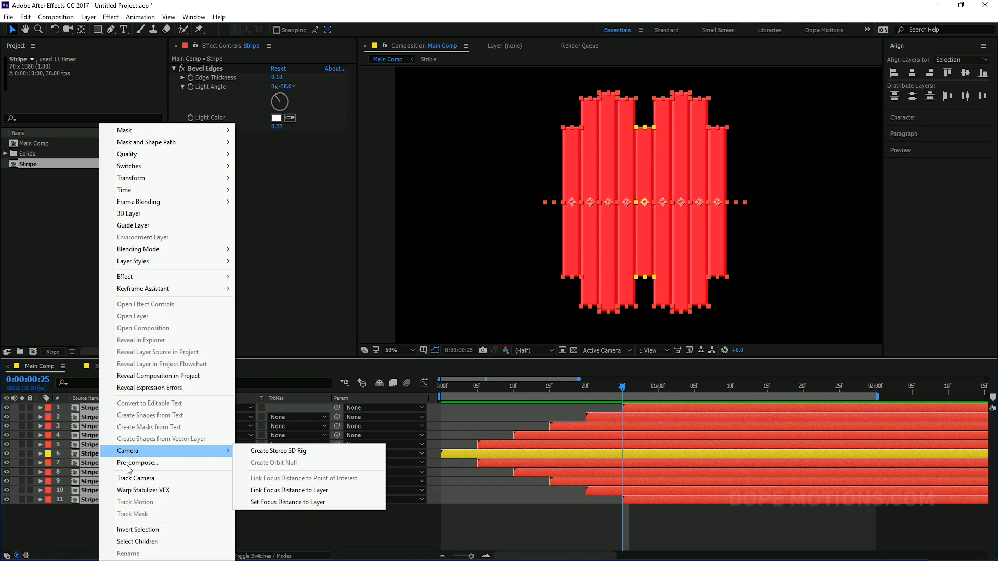
mouse_move(139, 463)
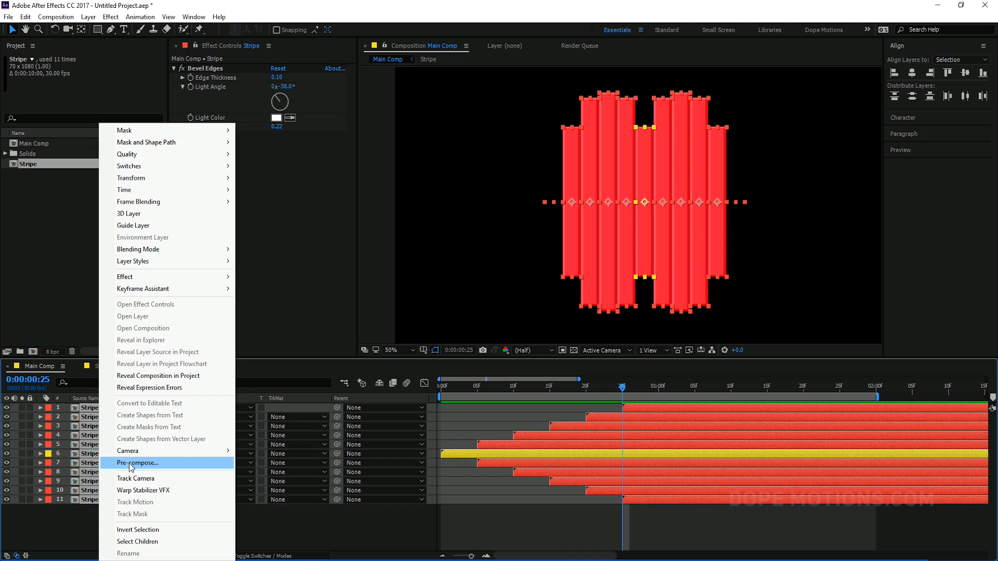
- Pre-compose the eleven stripe layers into a composition named Main Stripe
left_click(137, 463)
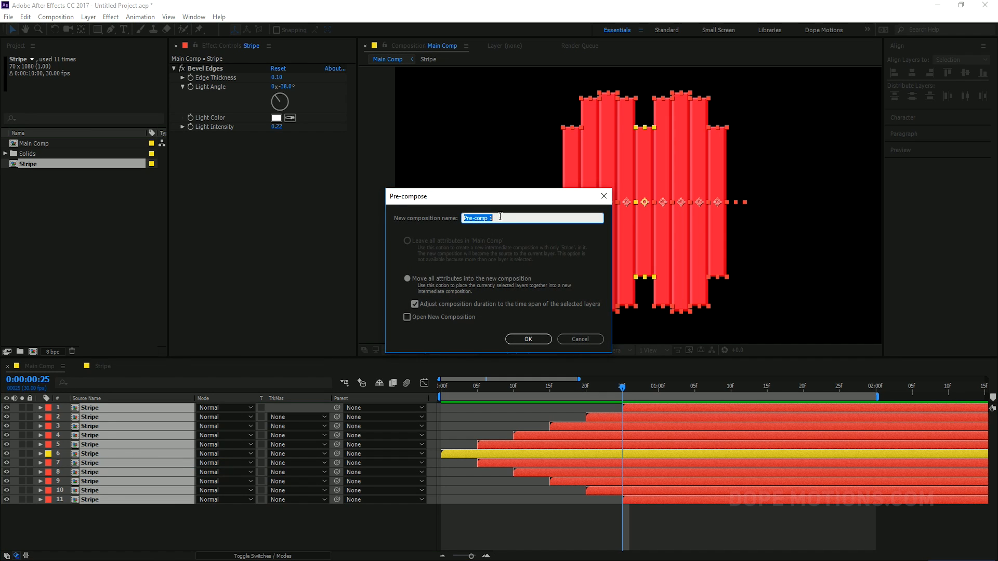
type("S")
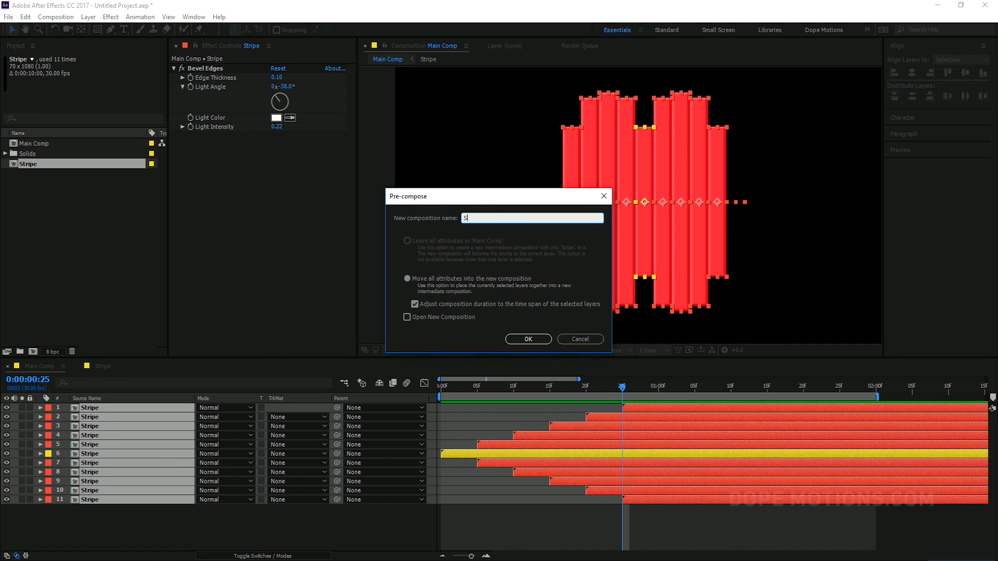
type("M")
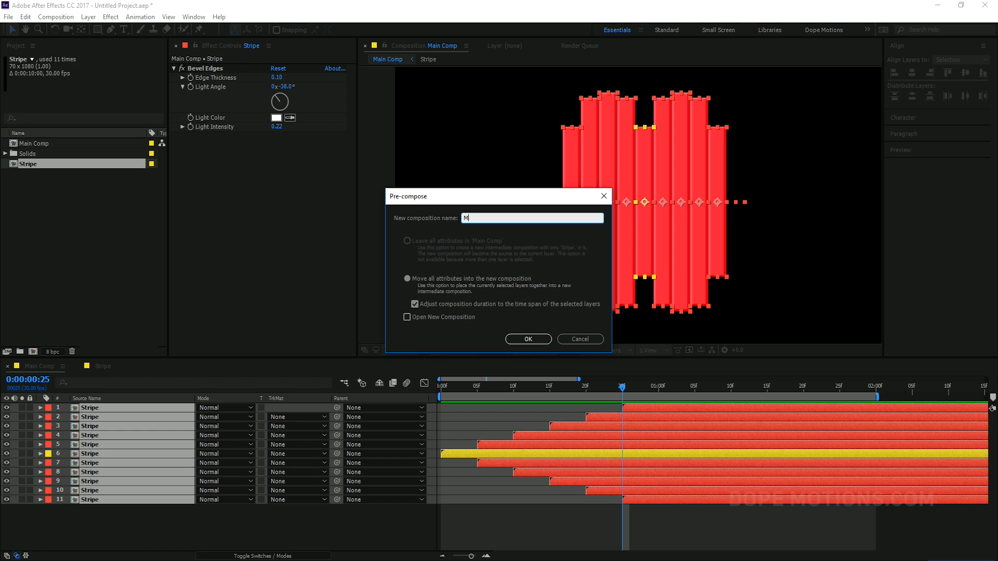
type("ain Stri")
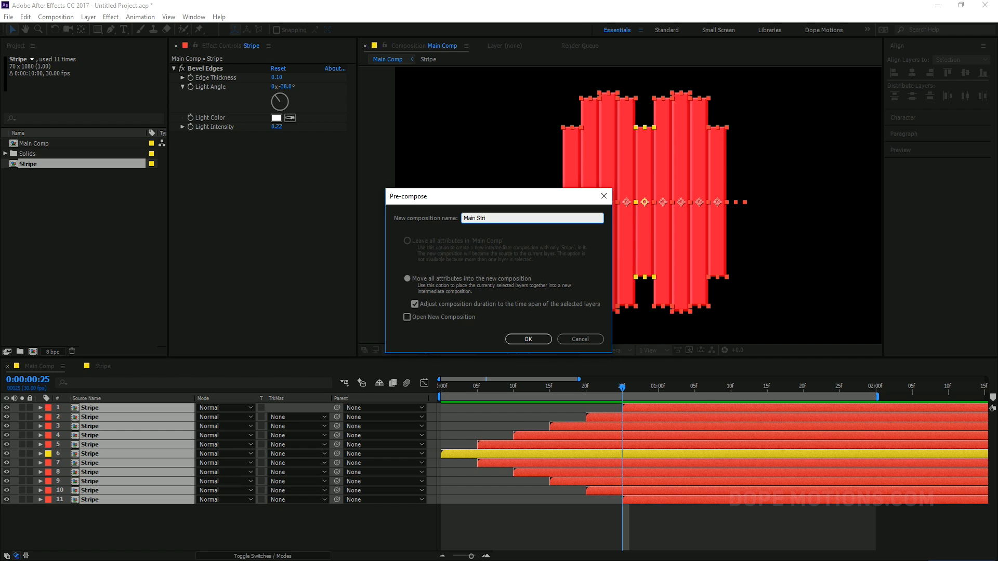
left_click(527, 339)
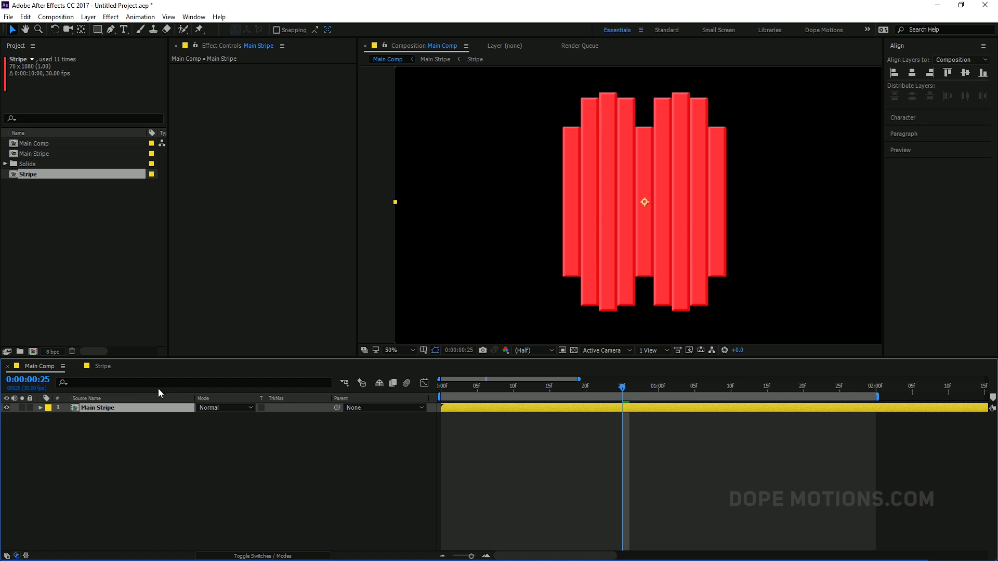
mouse_move(136, 420)
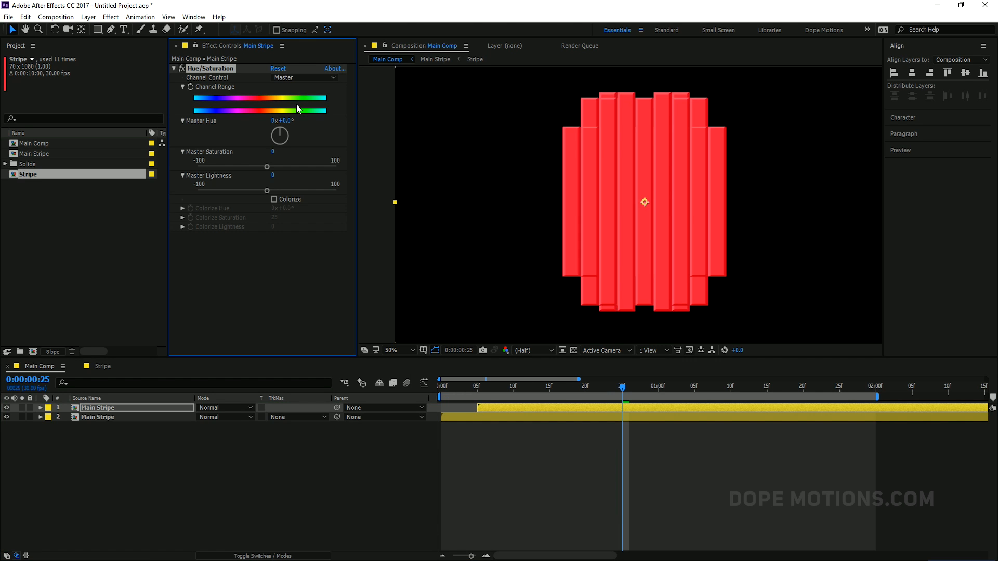
- Hue-shift the Main Stripe copies to blue and orange and scrub to frame 14 to check the build
left_click_drag(279, 135, 283, 124)
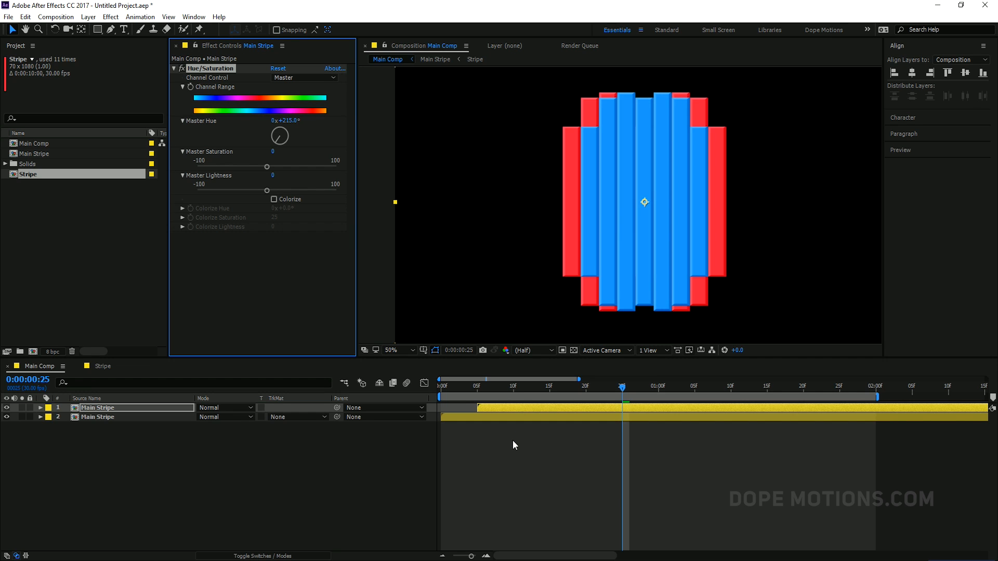
left_click(637, 386)
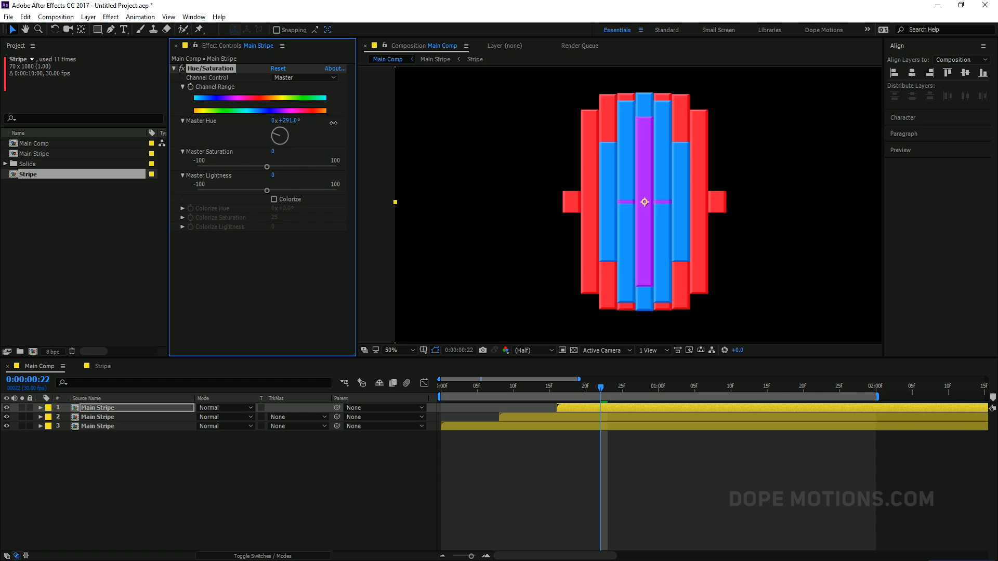
left_click_drag(285, 120, 285, 131)
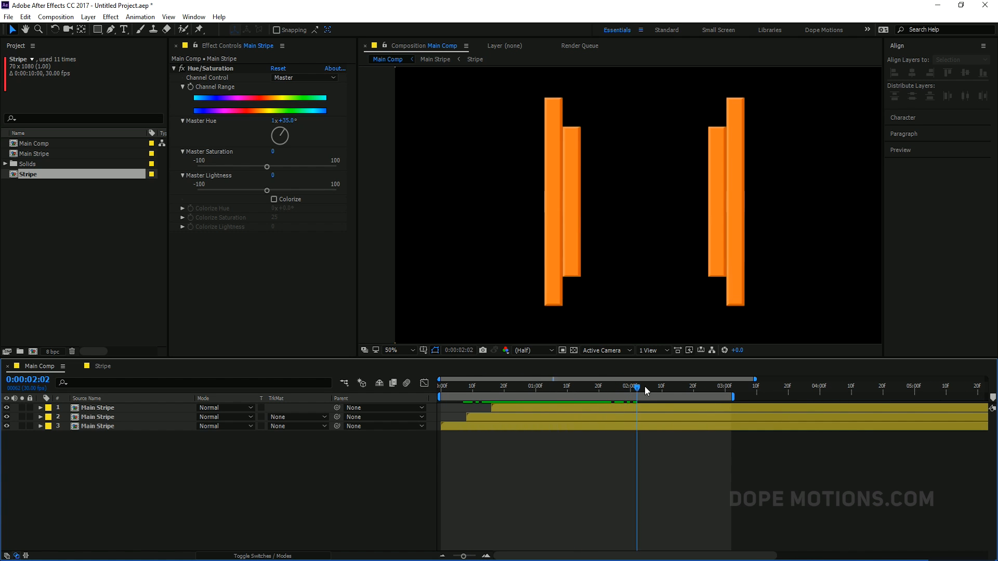
left_click(449, 387)
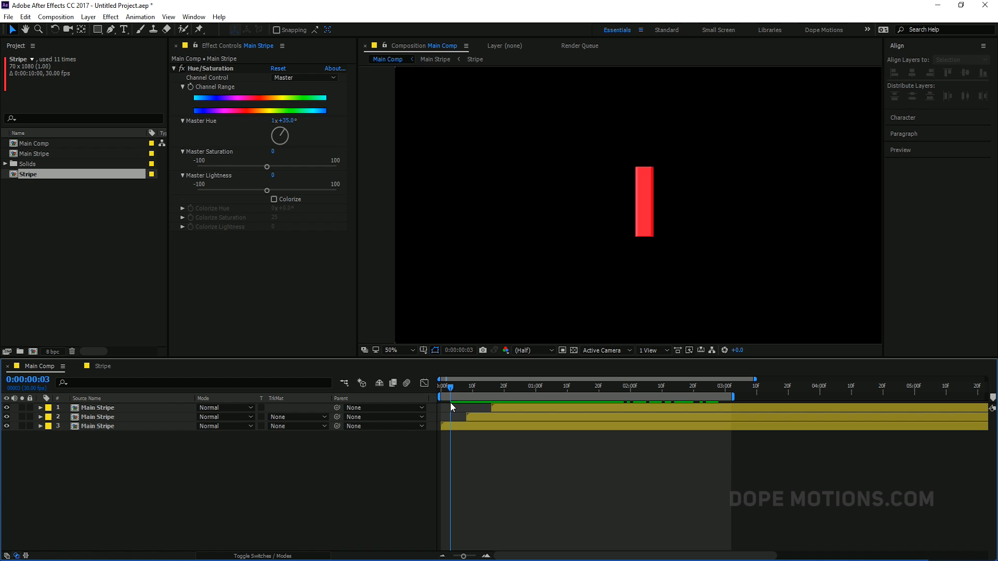
left_click(531, 387)
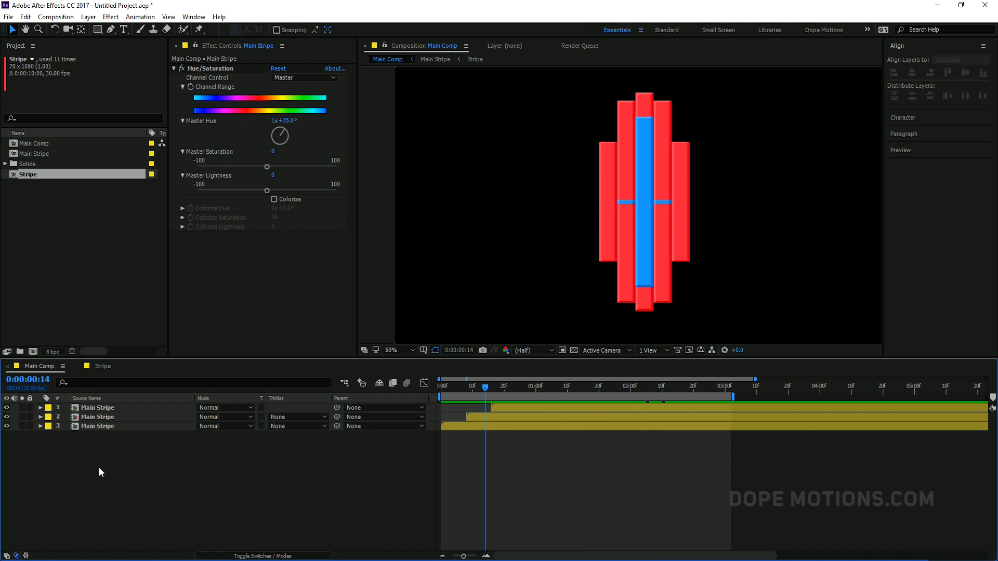
mouse_move(93, 453)
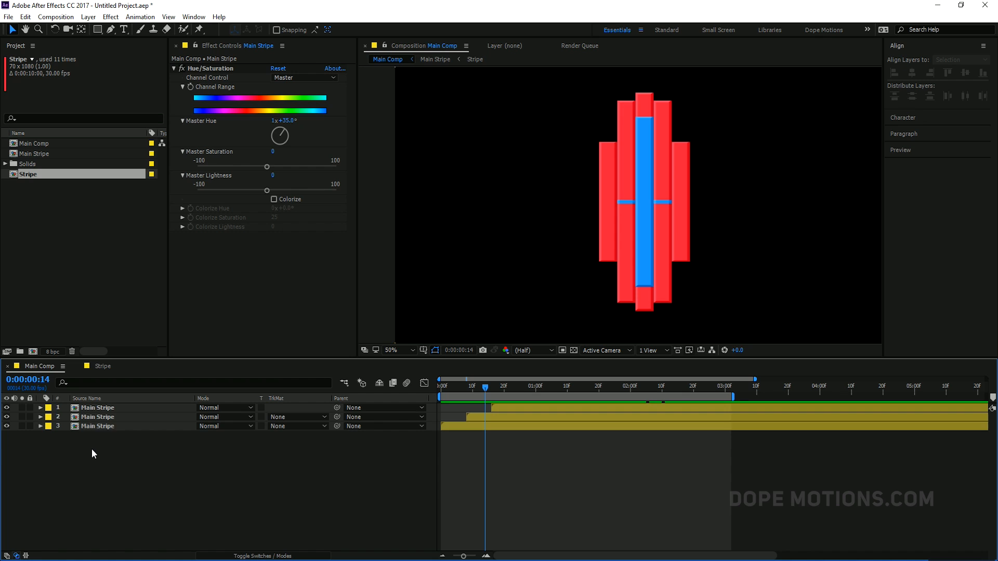
- Pre-compose the three Main Stripe layers into a composition named Final Stripe
right_click(95, 417)
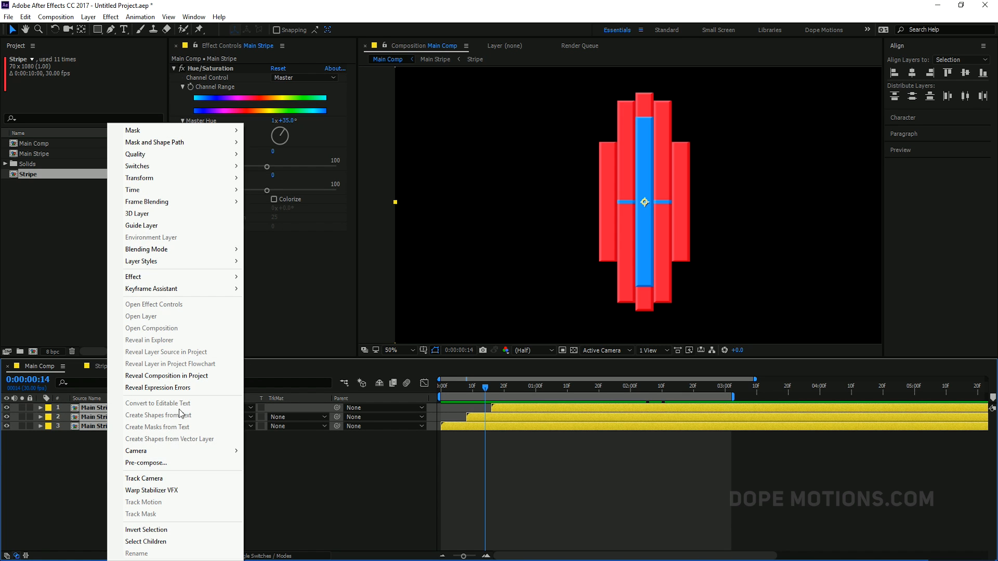
left_click(145, 463)
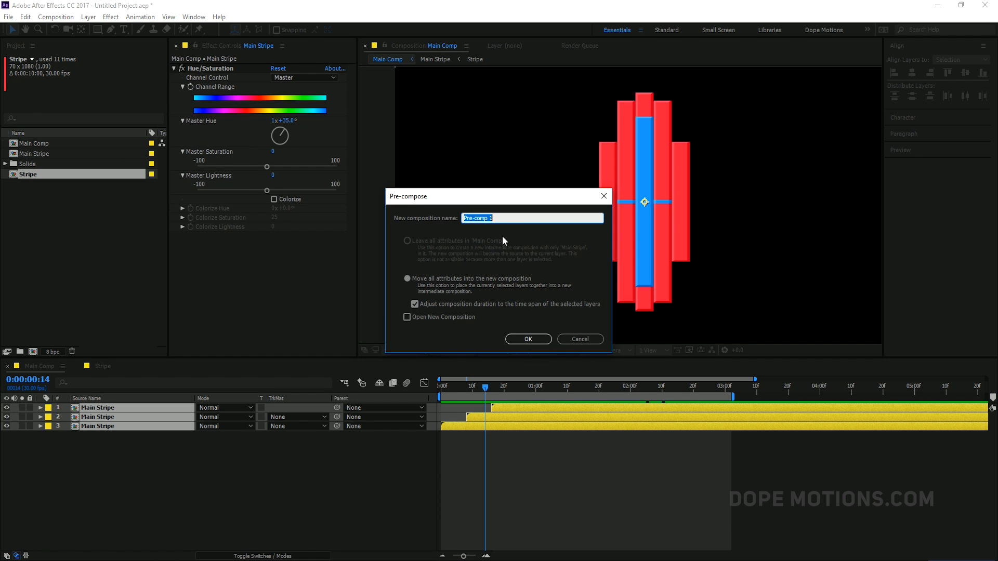
type("Final Stripe")
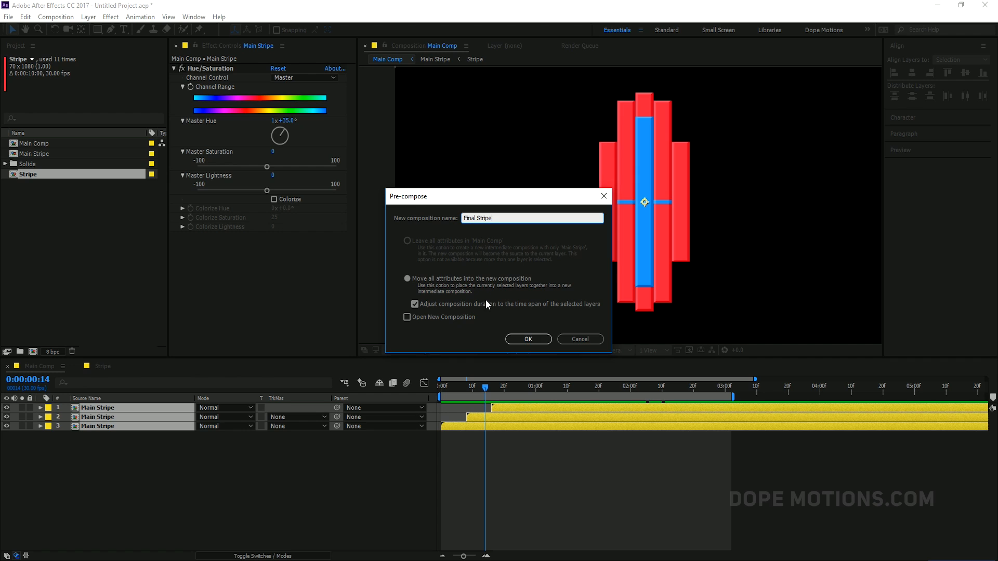
left_click(527, 339)
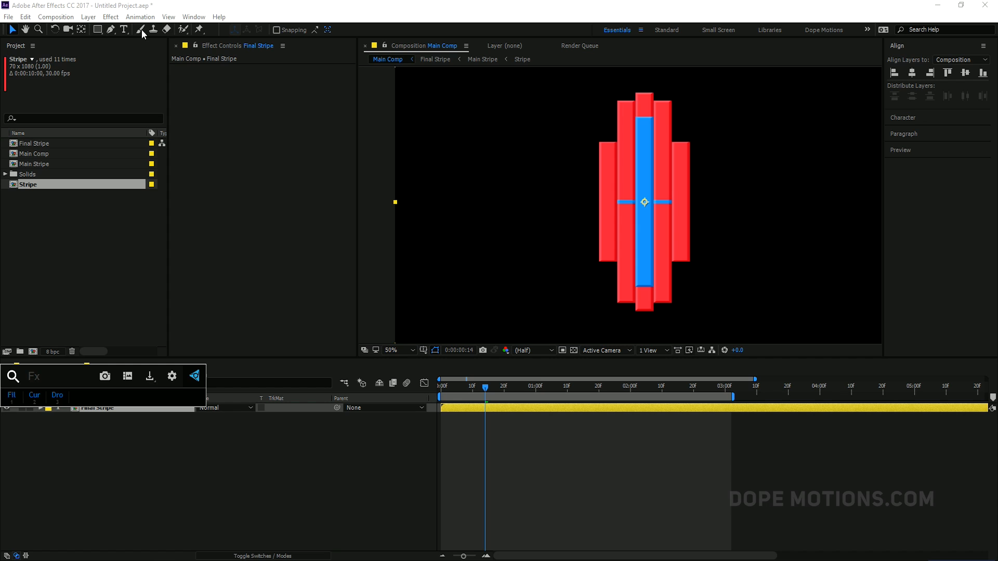
- Show the Info panel and search Effects & Presets for CC Kaleida to apply to Final Stripe
left_click(193, 16)
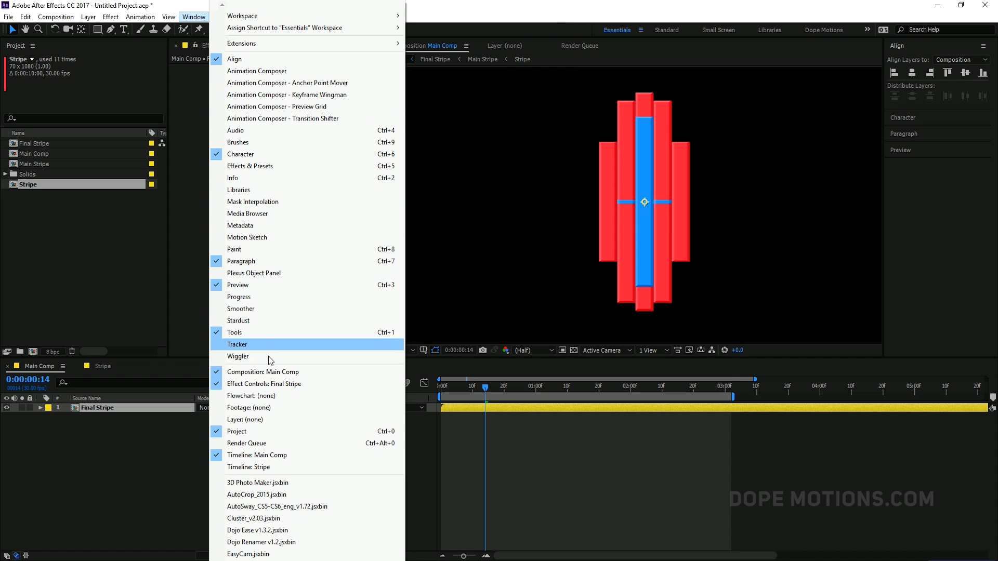
mouse_move(253, 154)
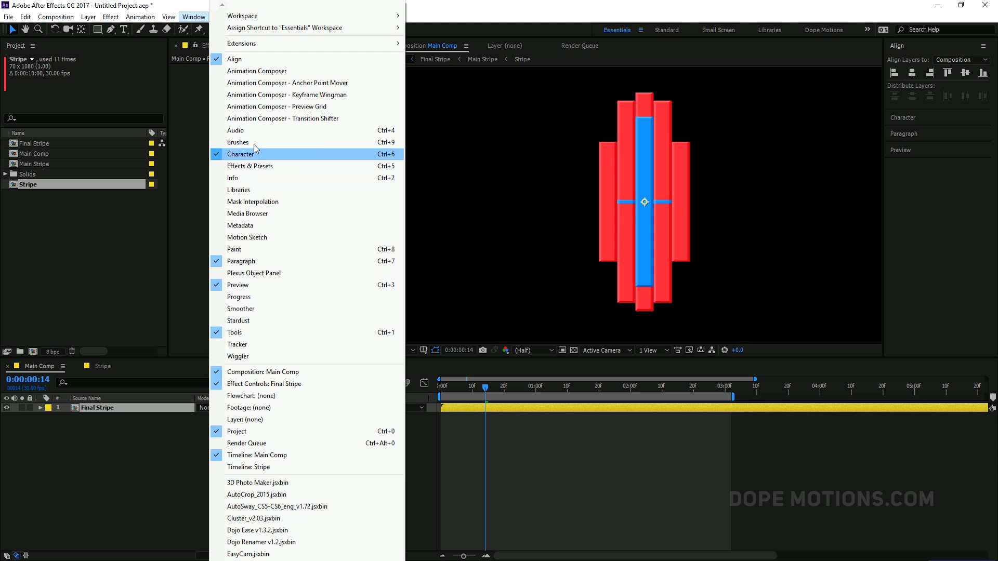
left_click(232, 178)
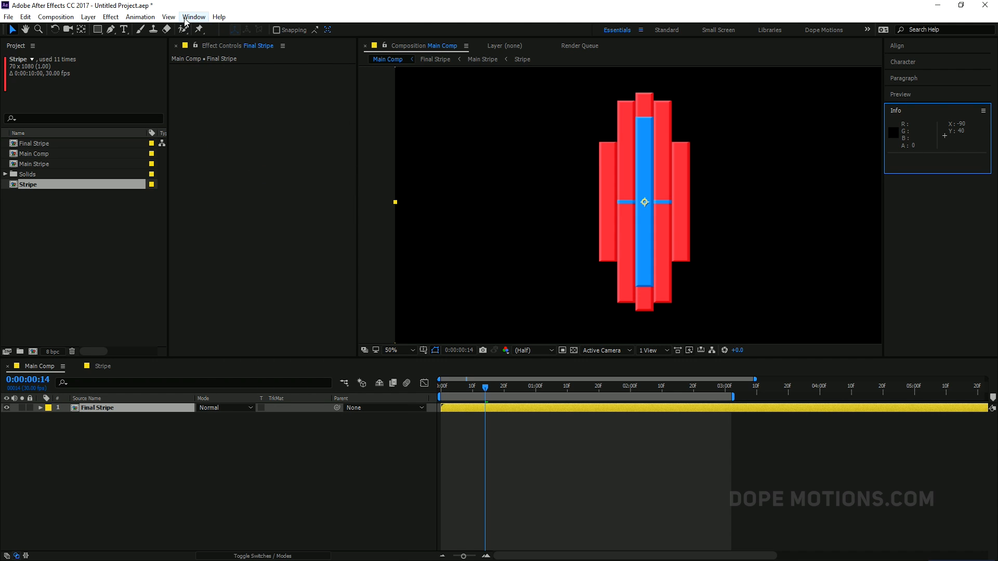
left_click(194, 17)
type("cc")
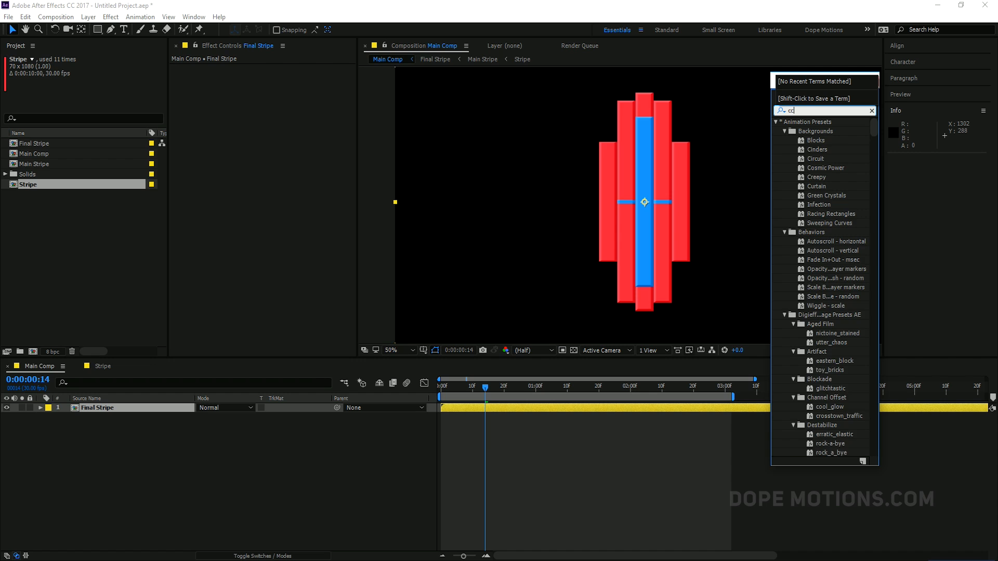
type("k")
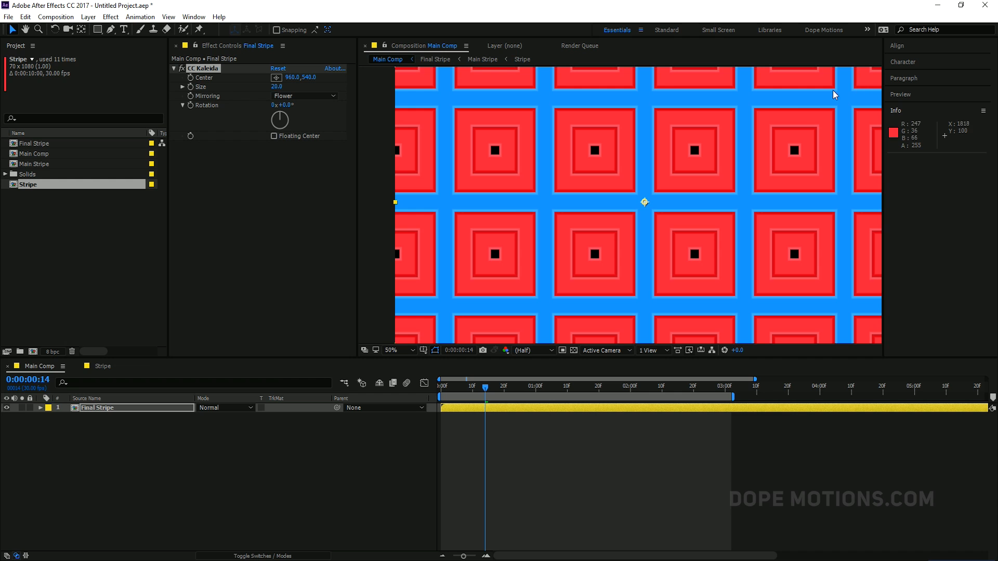
mouse_move(355, 228)
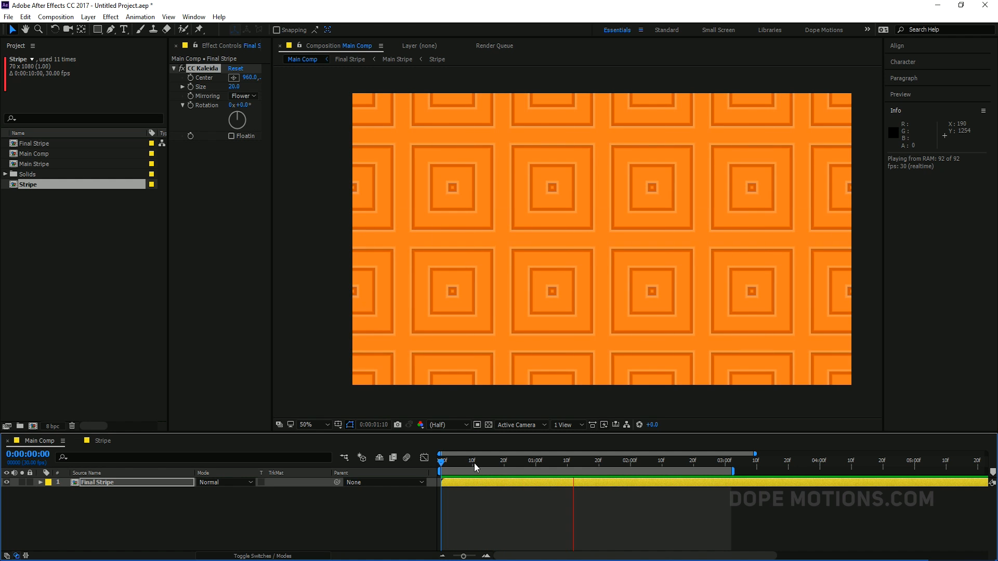
- Pause around frame 15 and drag CC Kaleida Rotation to tilt the kaleidoscope pattern
left_click(488, 460)
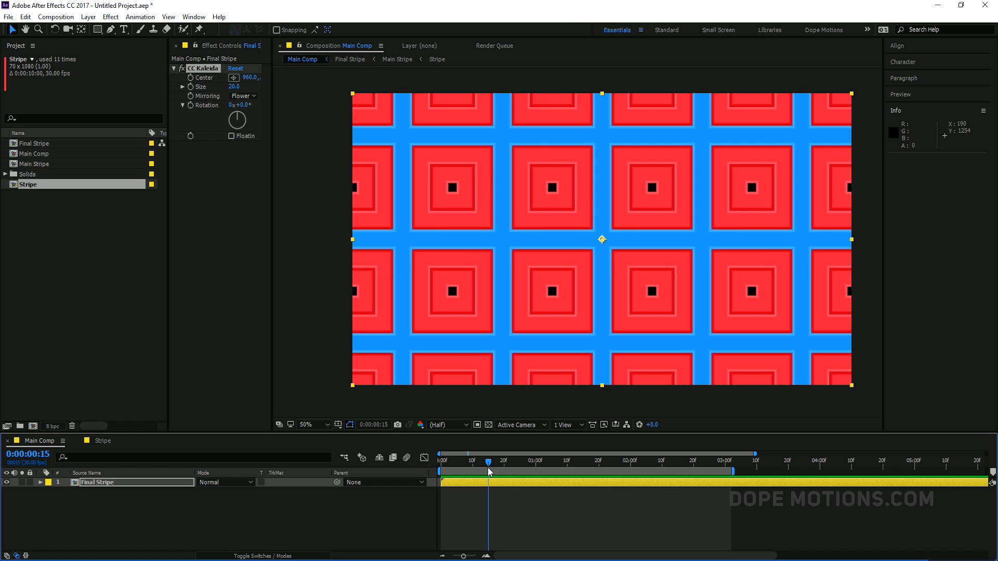
left_click(495, 460)
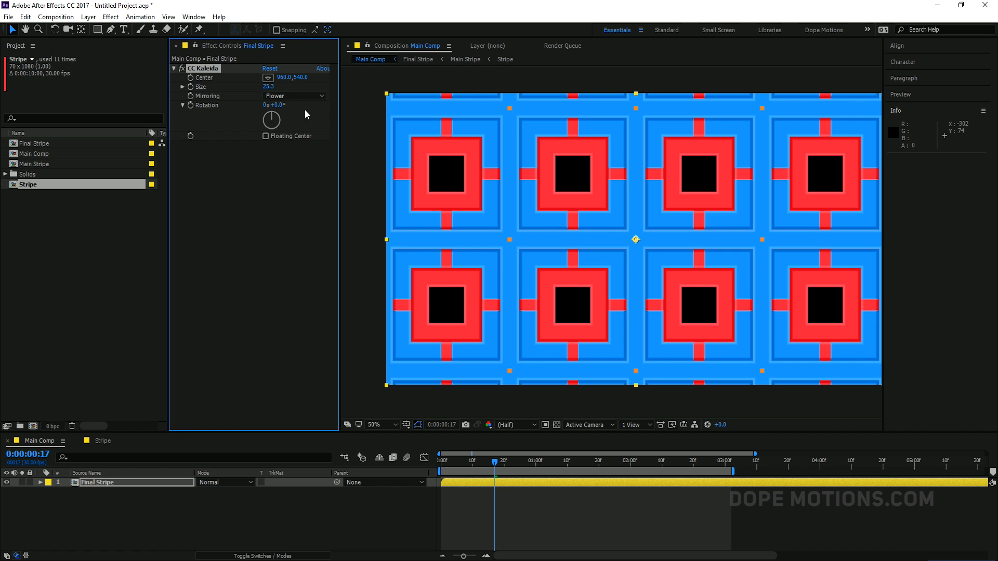
left_click_drag(273, 104, 286, 103)
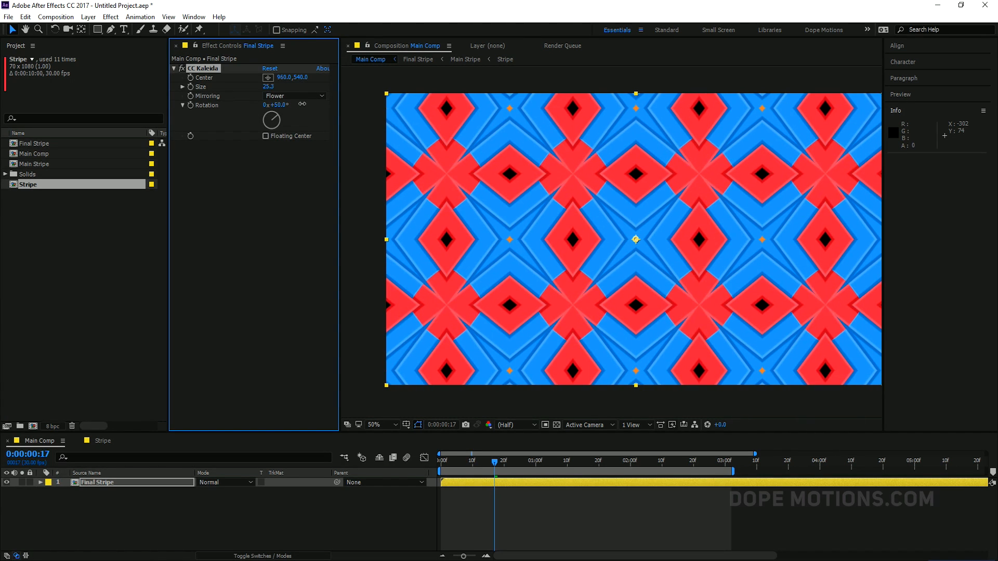
left_click_drag(276, 104, 267, 103)
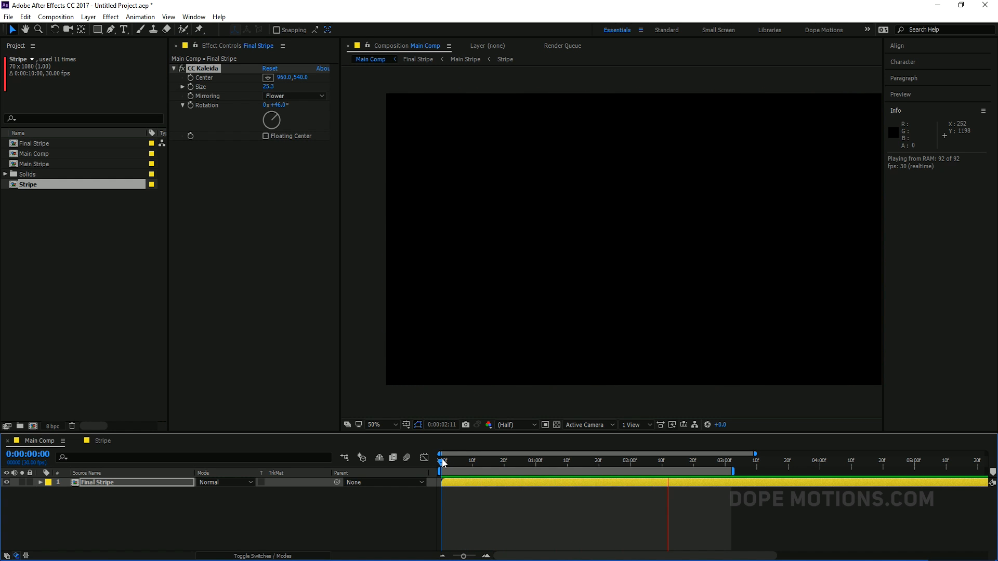
- Check the result at frame 21, return to an early frame and reopen the Stripe composition
left_click(621, 461)
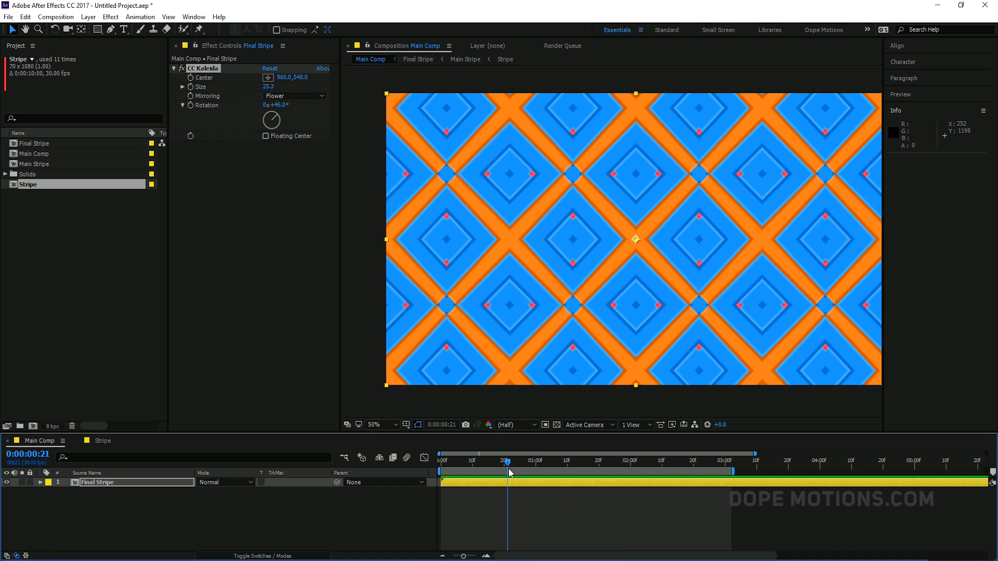
left_click(489, 461)
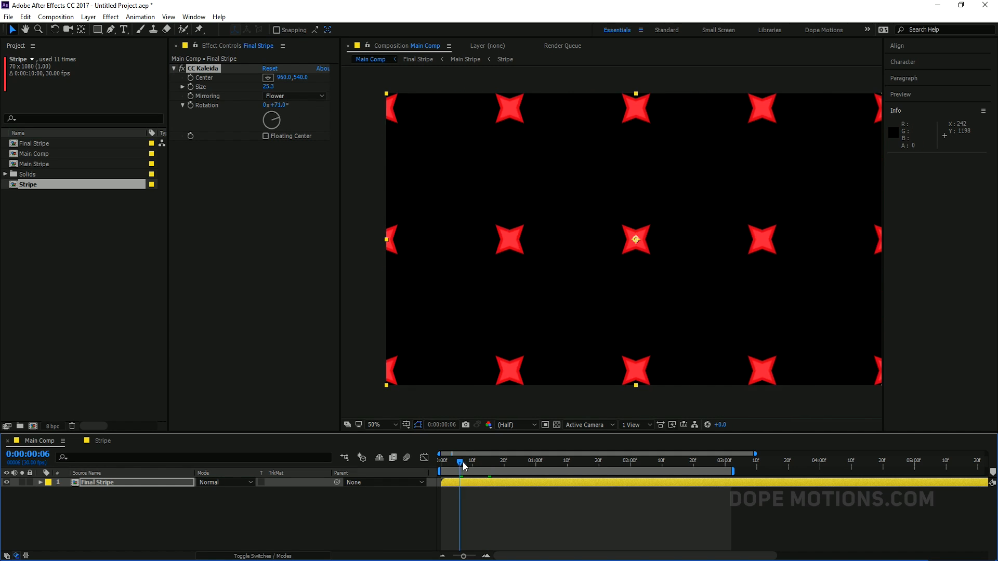
left_click(571, 461)
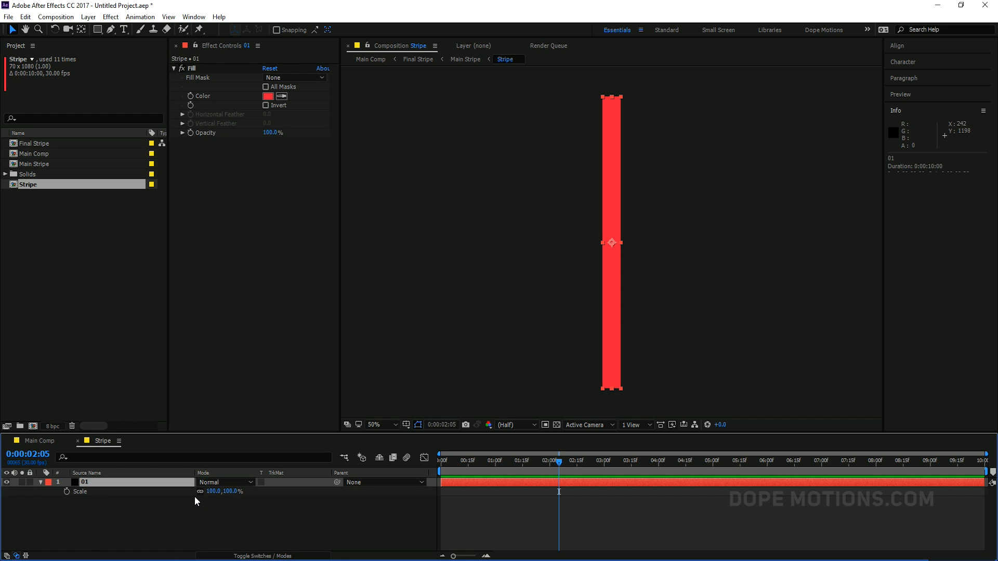
- Set the second stripe's height scale to 30%, return to Main Comp and open Final Stripe
double_click(230, 491)
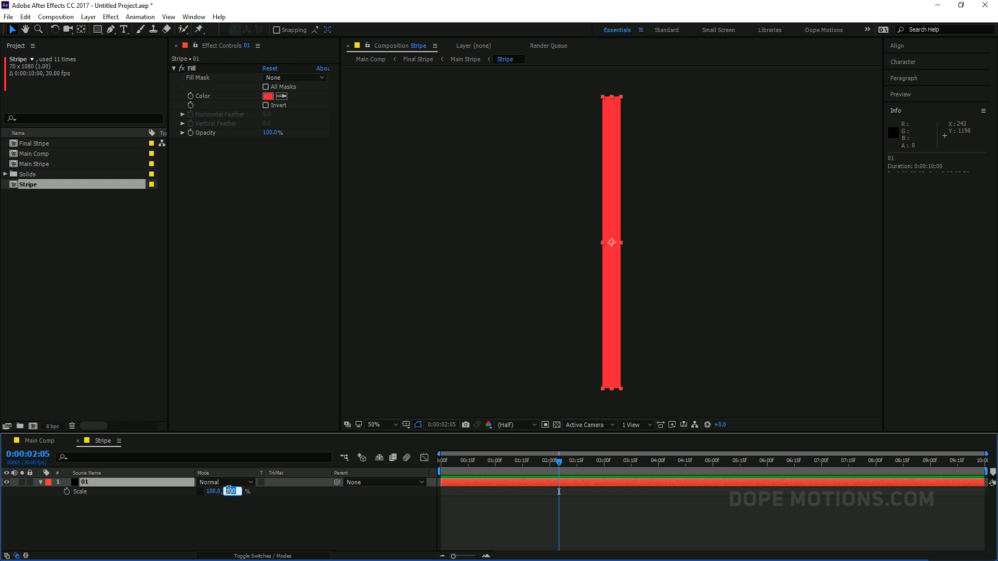
type("30.")
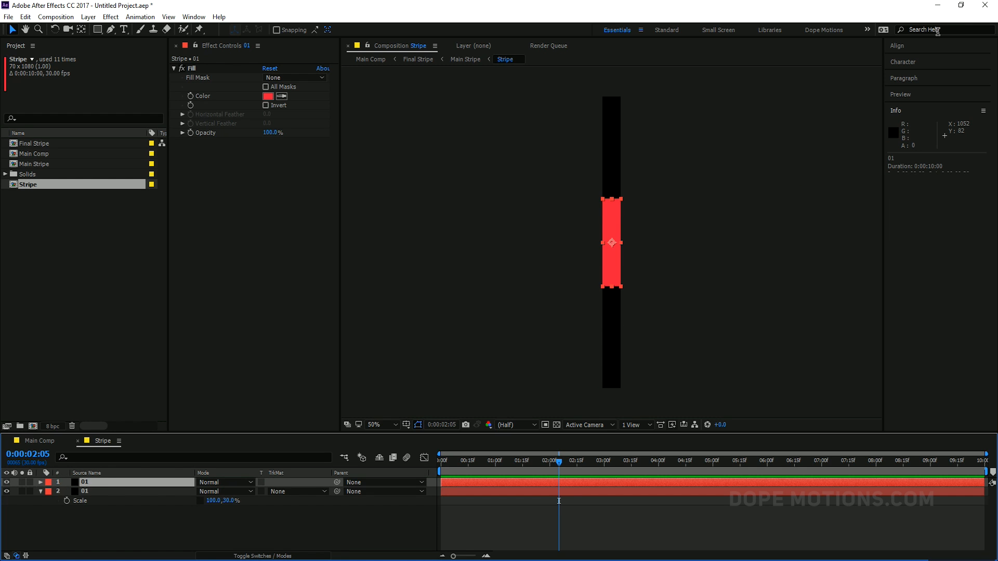
left_click(896, 44)
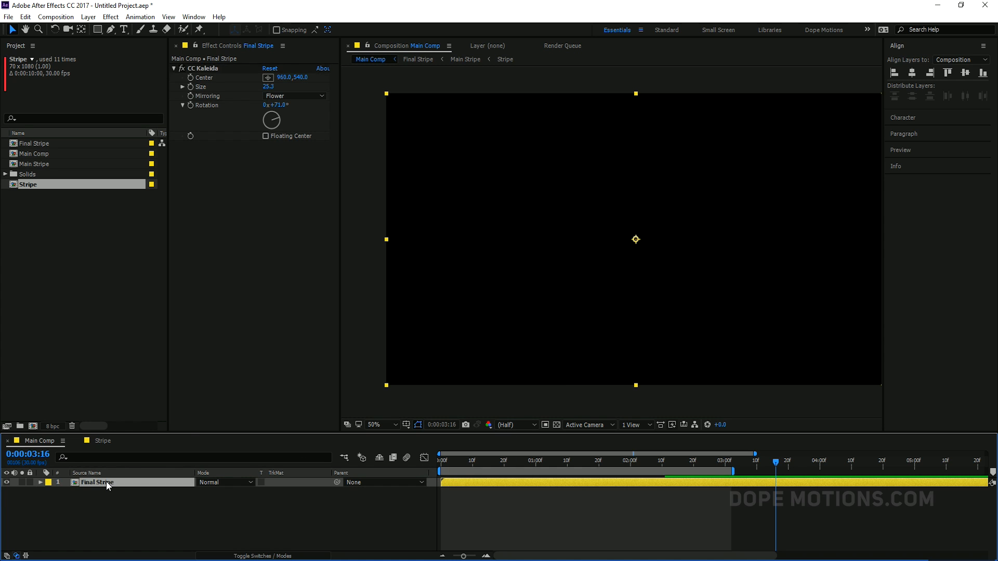
double_click(34, 143)
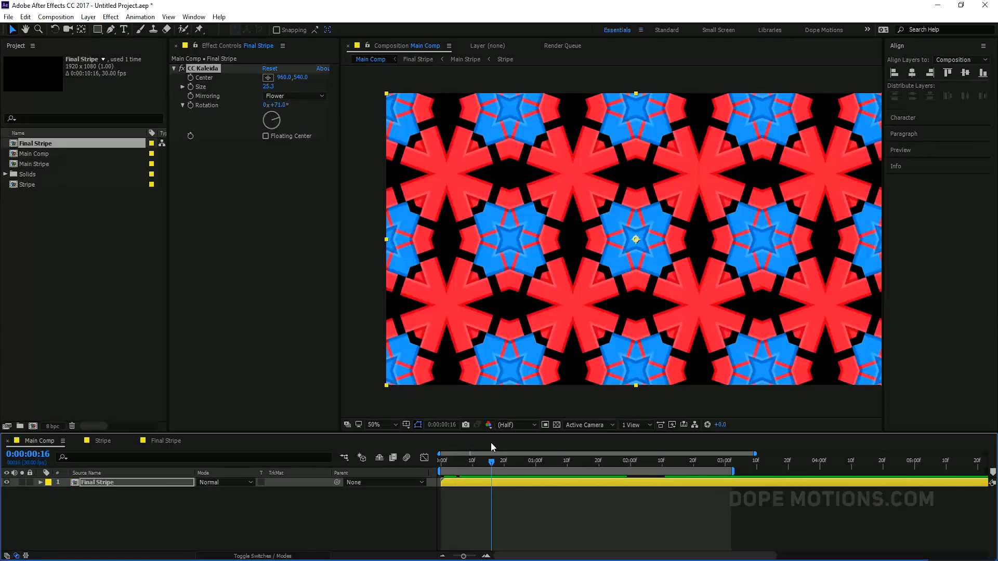
- Preview the star pattern and place a new empty text layer in the Composition viewer
left_click(441, 460)
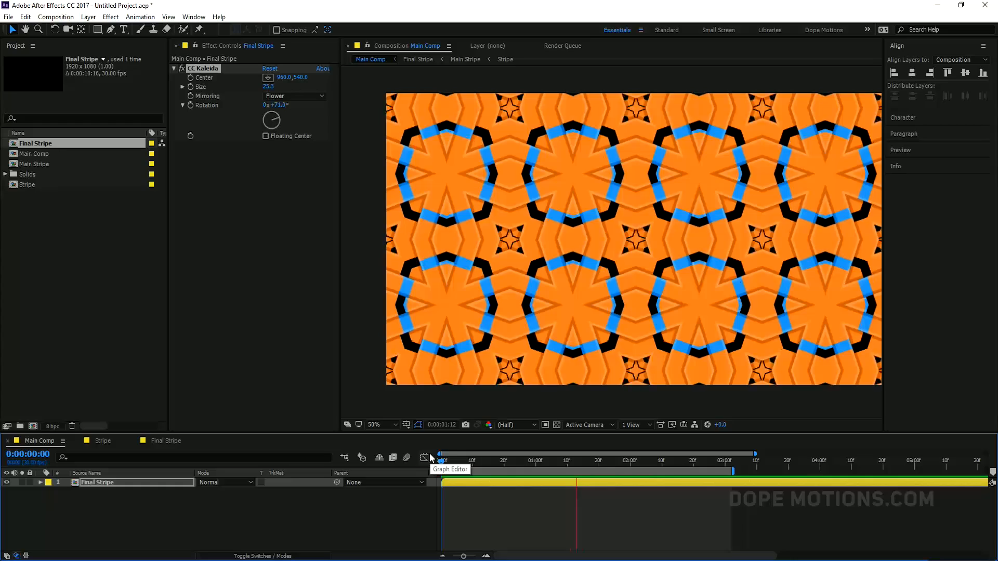
left_click(511, 461)
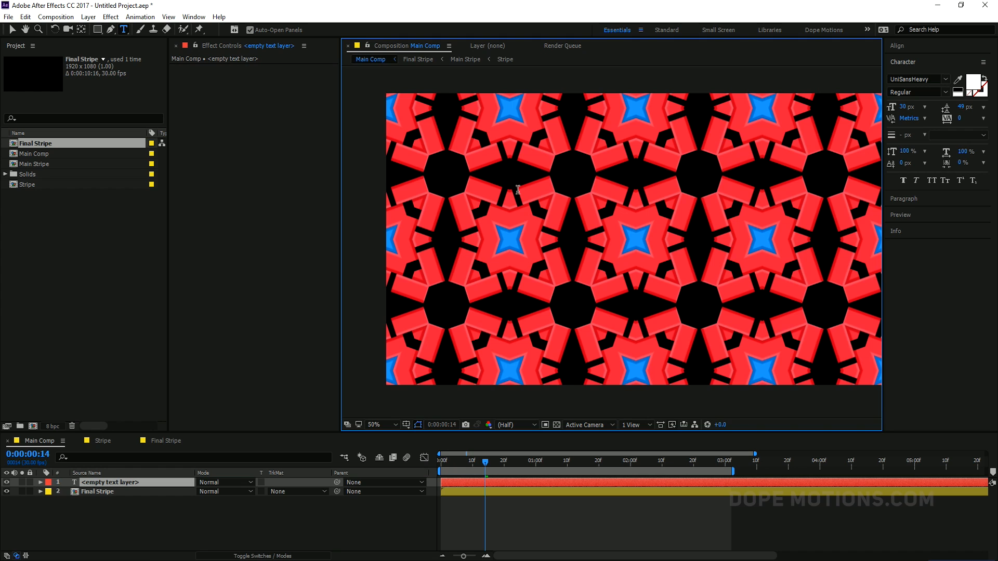
- Type the title DOPE MOTIONS and centre it over the pattern with the Align panel
type("DOPE MOTIONS")
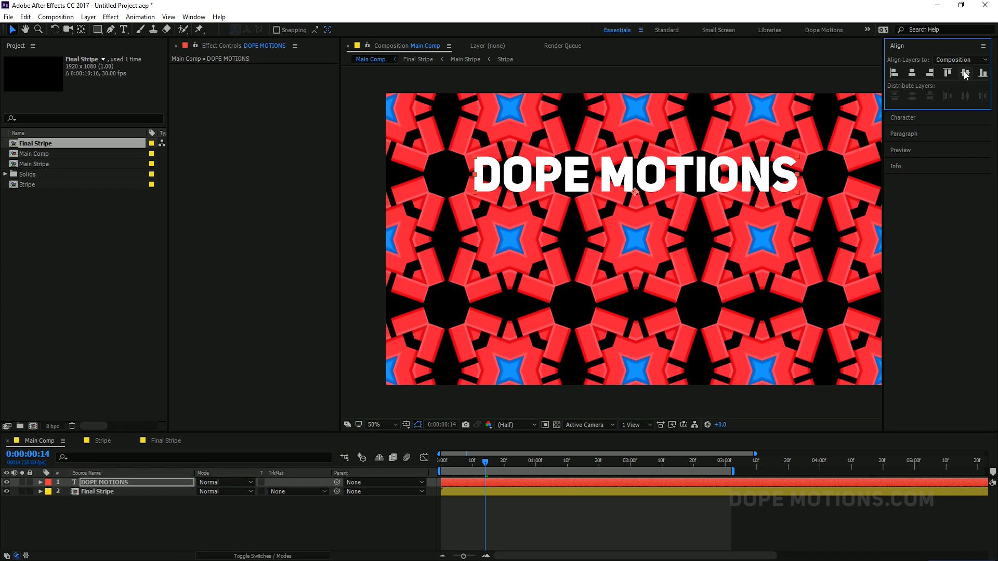
left_click(98, 491)
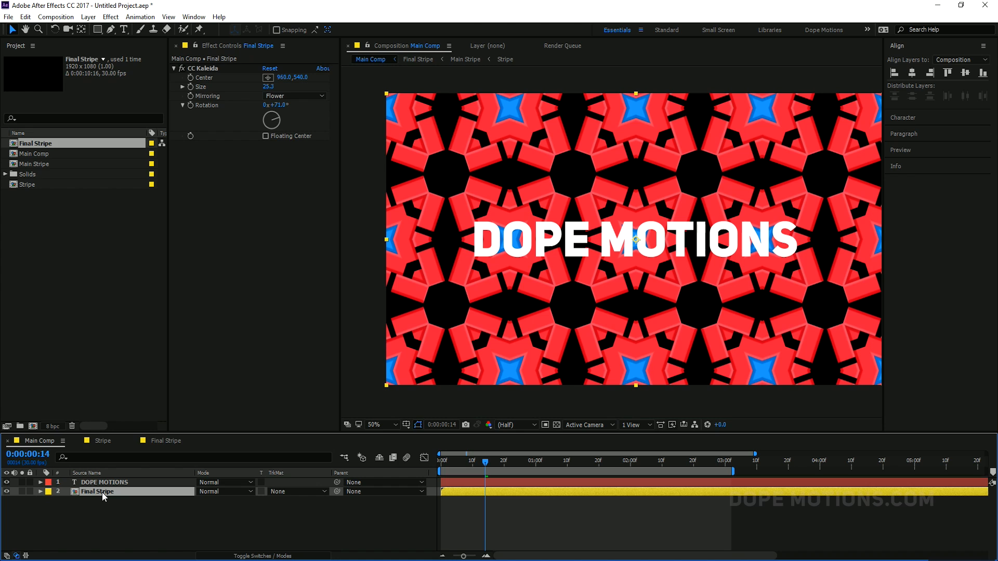
- Duplicate Final Stripe as Matte and fill its kaleidoscope white (FFFFFF)
key("ctrl+d")
type("Matte")
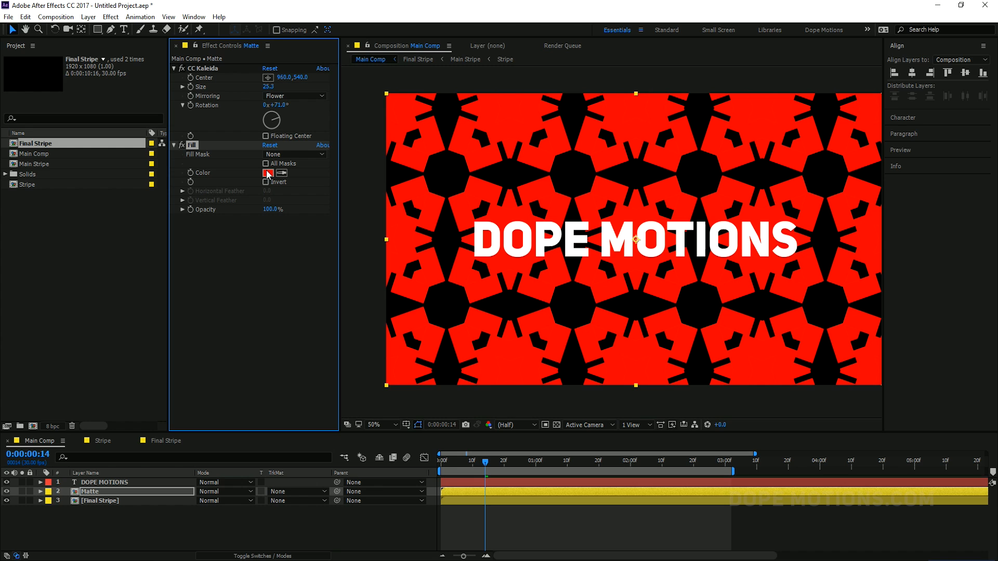
left_click(268, 172)
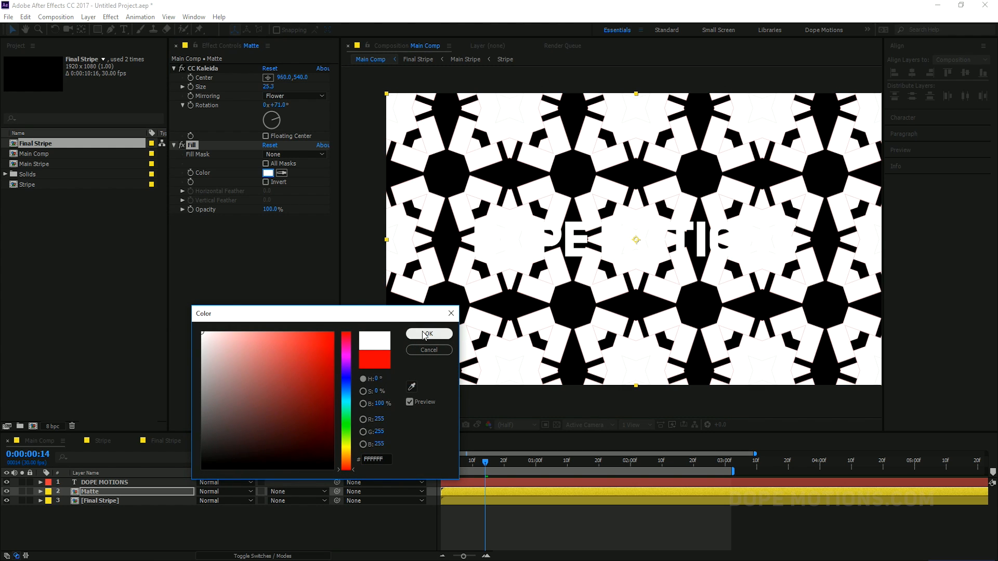
left_click(426, 334)
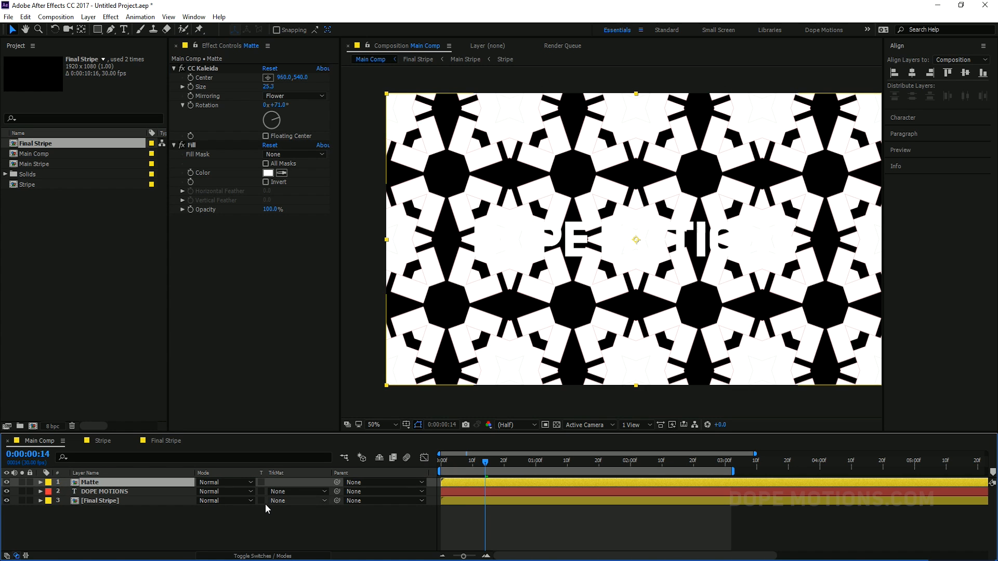
- Set DOPE MOTIONS to use Matte as its alpha track matte and scrub to preview the reveal
left_click(298, 481)
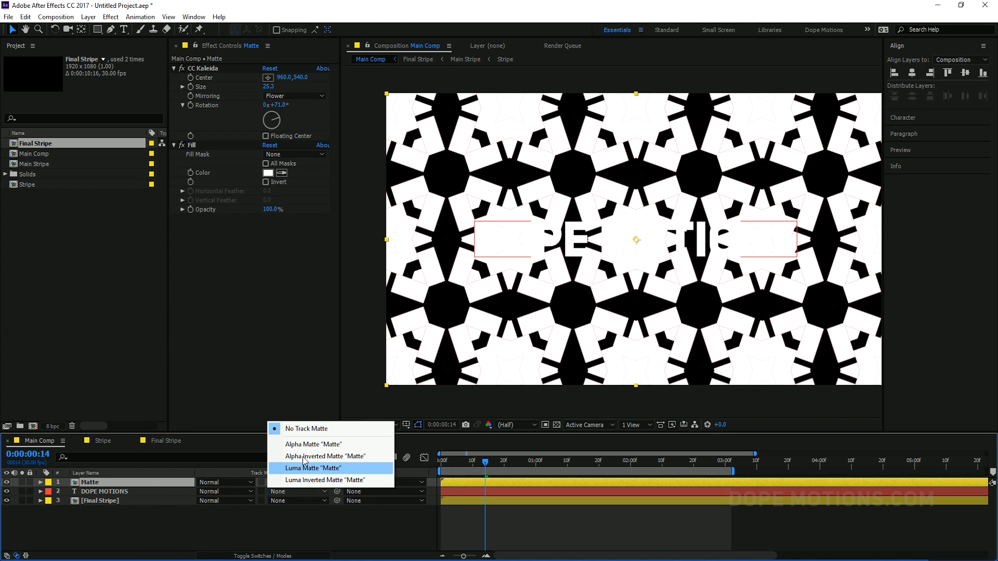
left_click(313, 444)
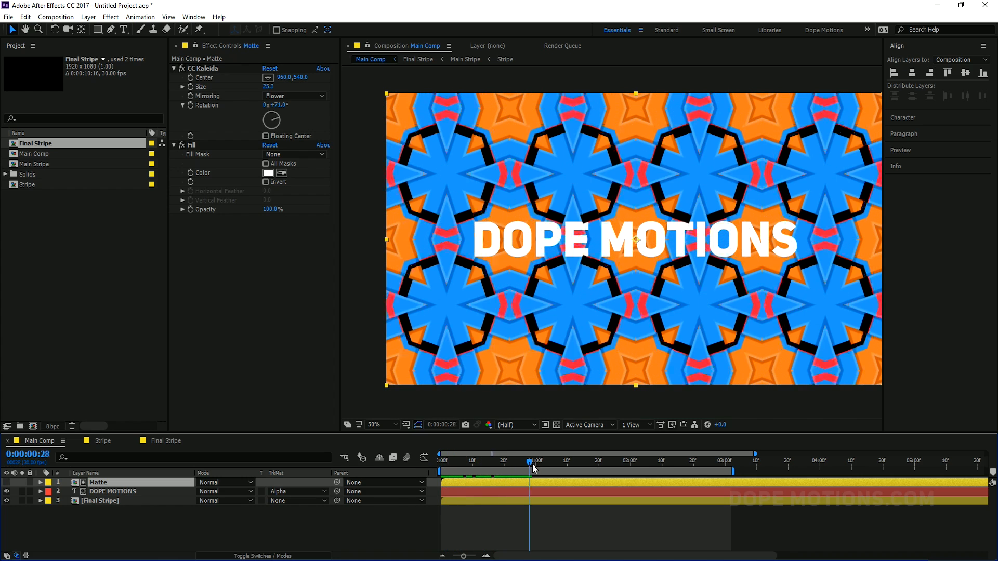
left_click(608, 461)
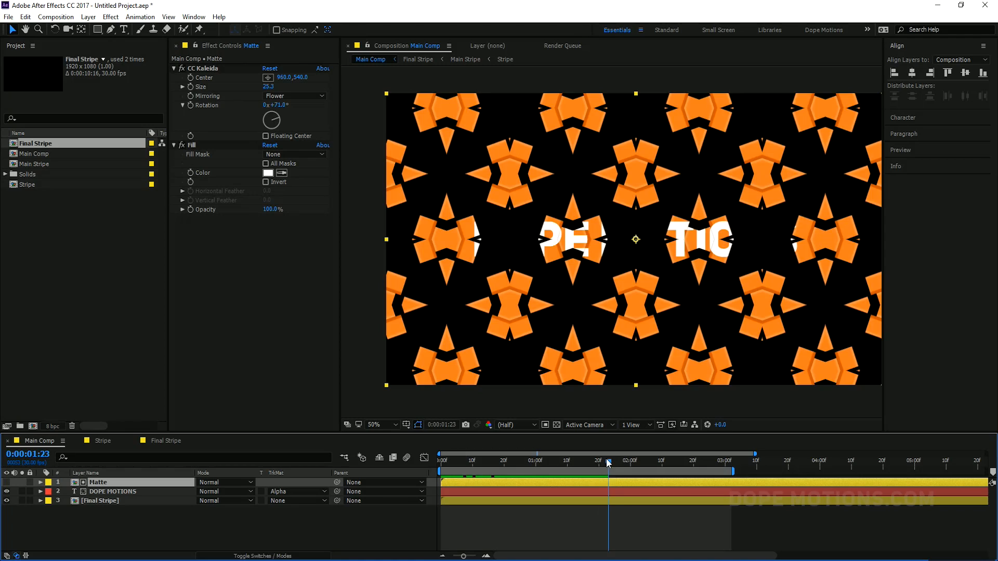
left_click(627, 461)
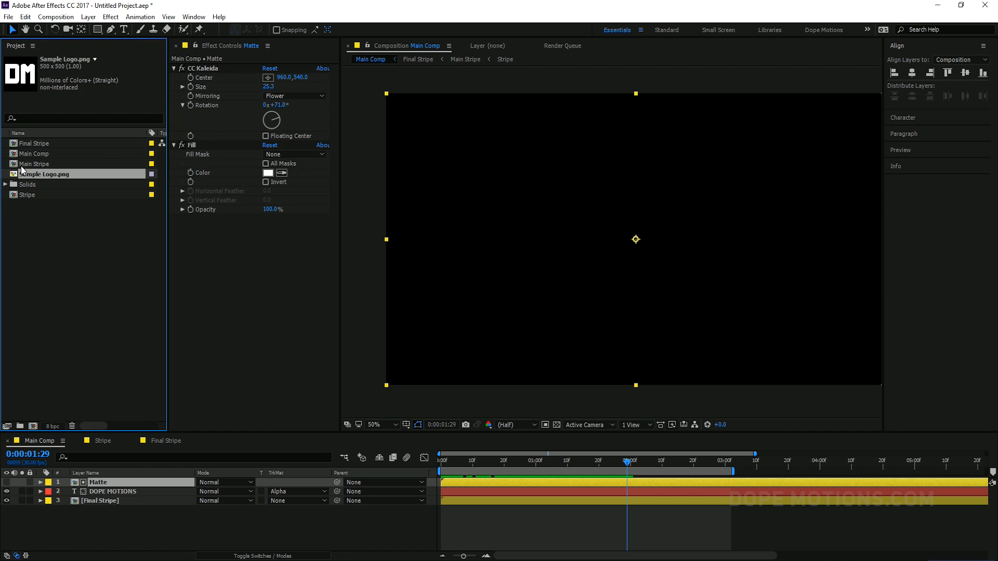
- Place Sample Logo.png in Main Comp scaled to 51%, appearing partway into the timeline
left_click(108, 500)
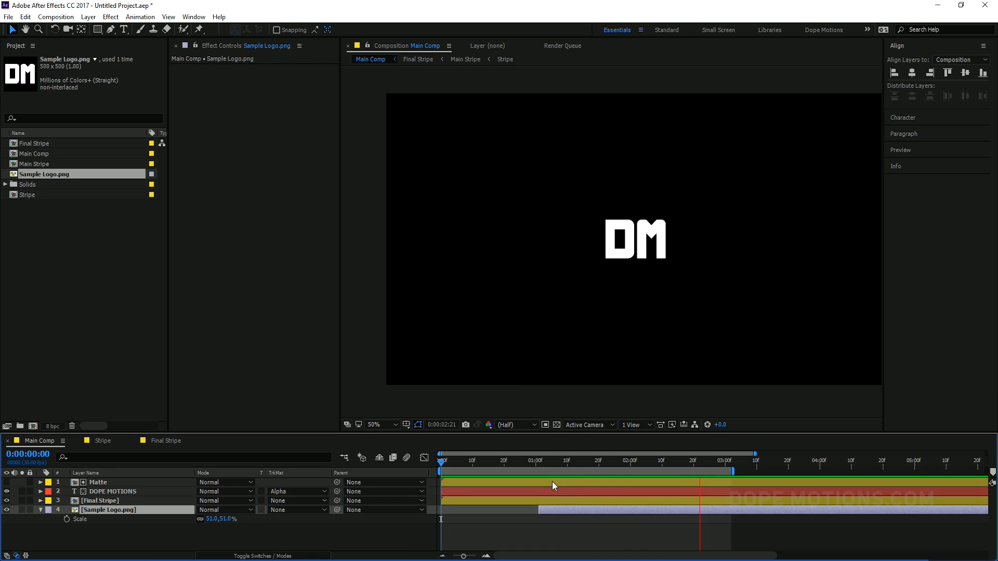
left_click(668, 460)
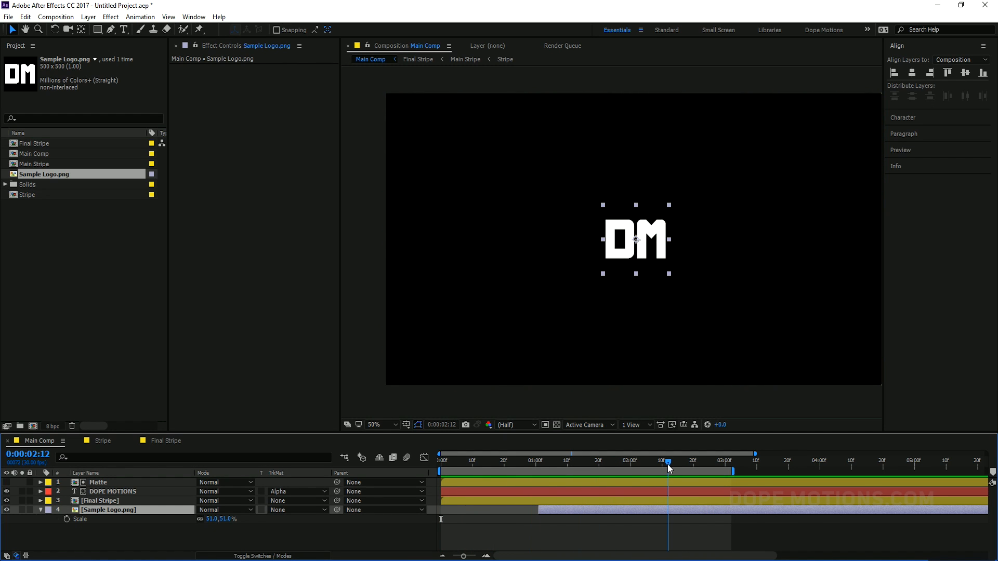
mouse_move(143, 489)
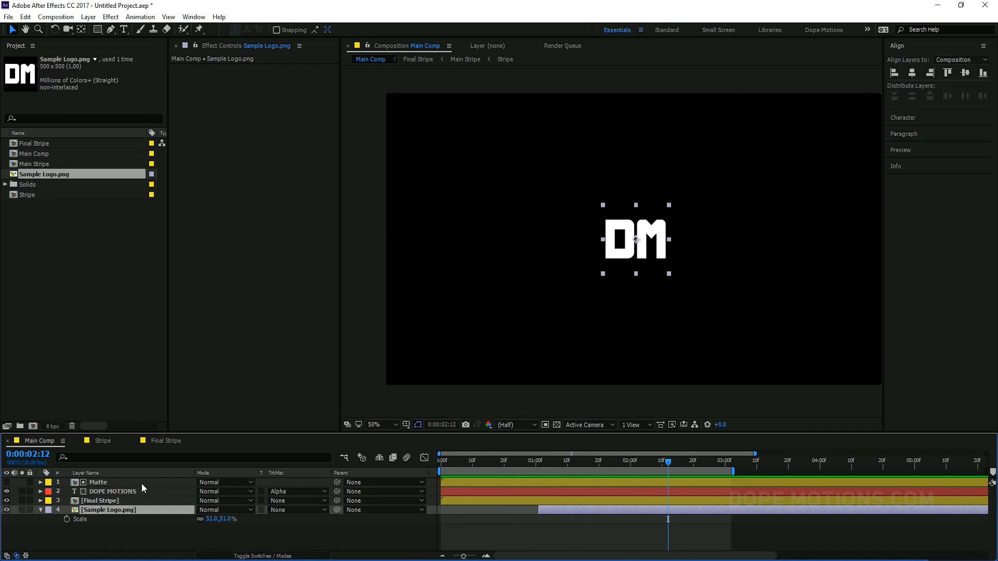
left_click(39, 510)
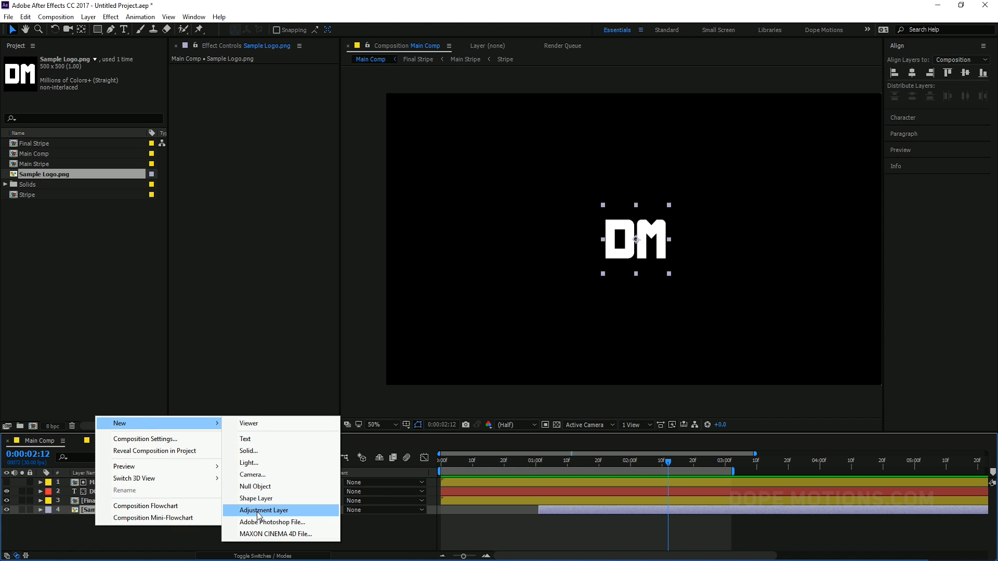
- Add a solid named BG, fill it black and move it to the bottom of Main Comp
left_click(248, 450)
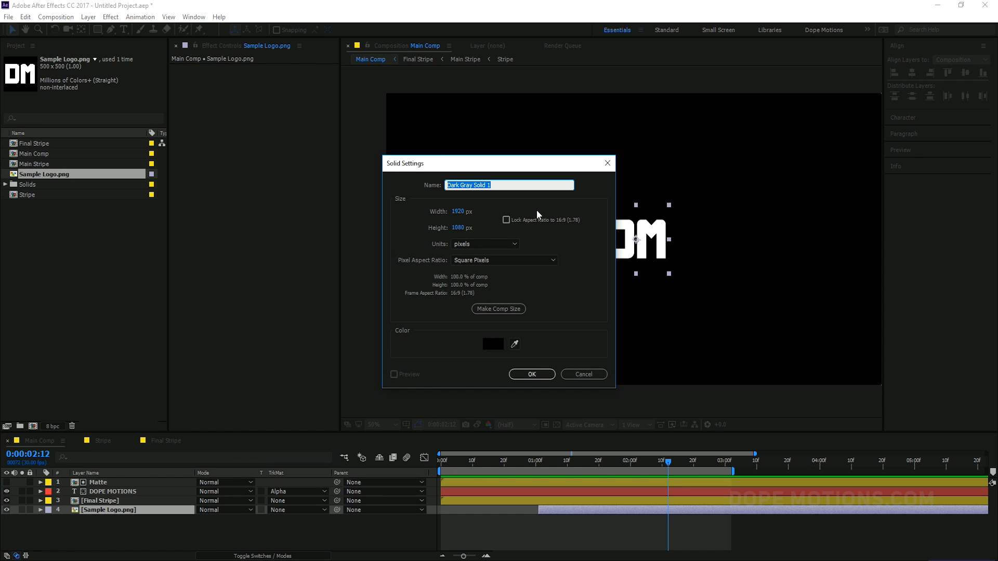
type("BG")
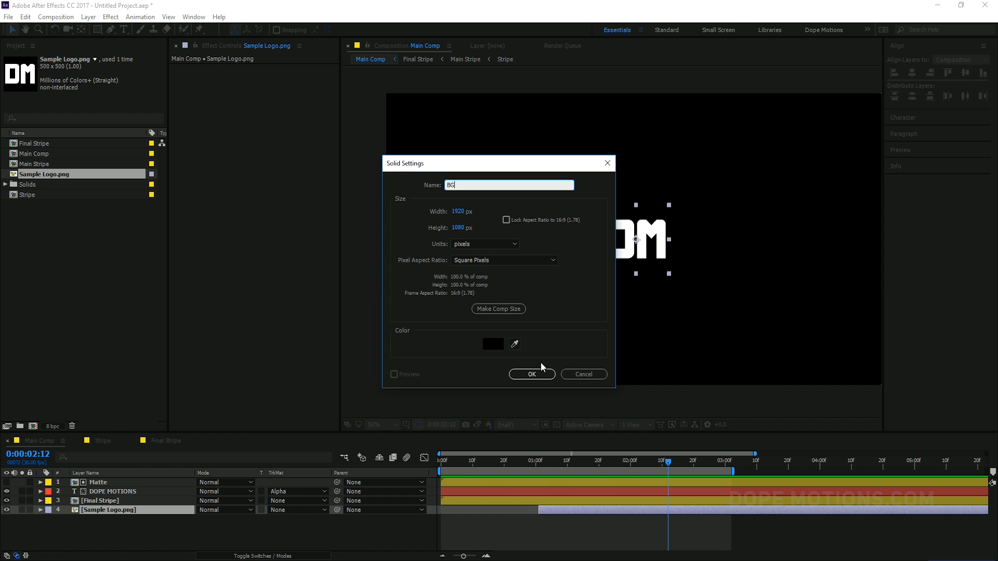
left_click(531, 374)
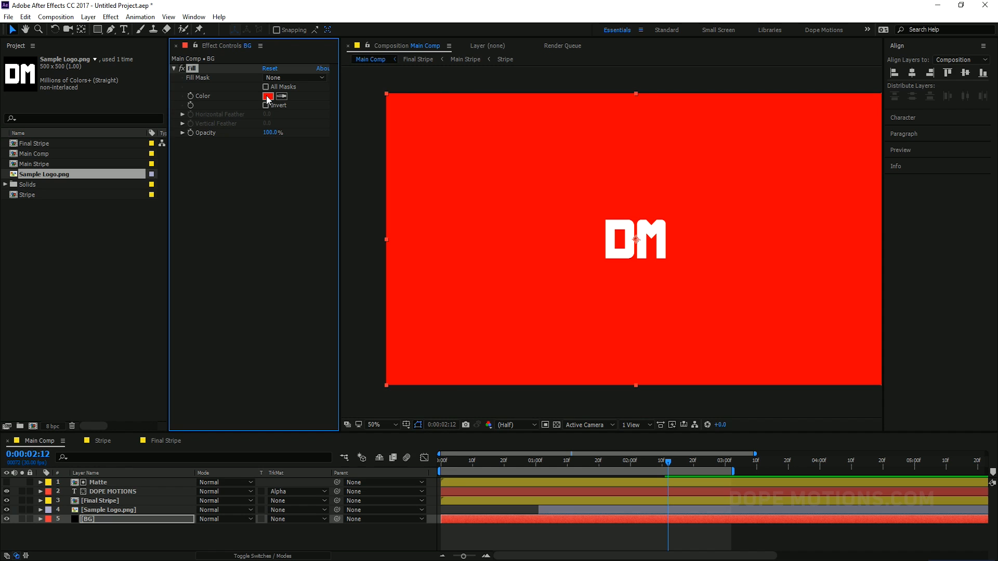
left_click(268, 96)
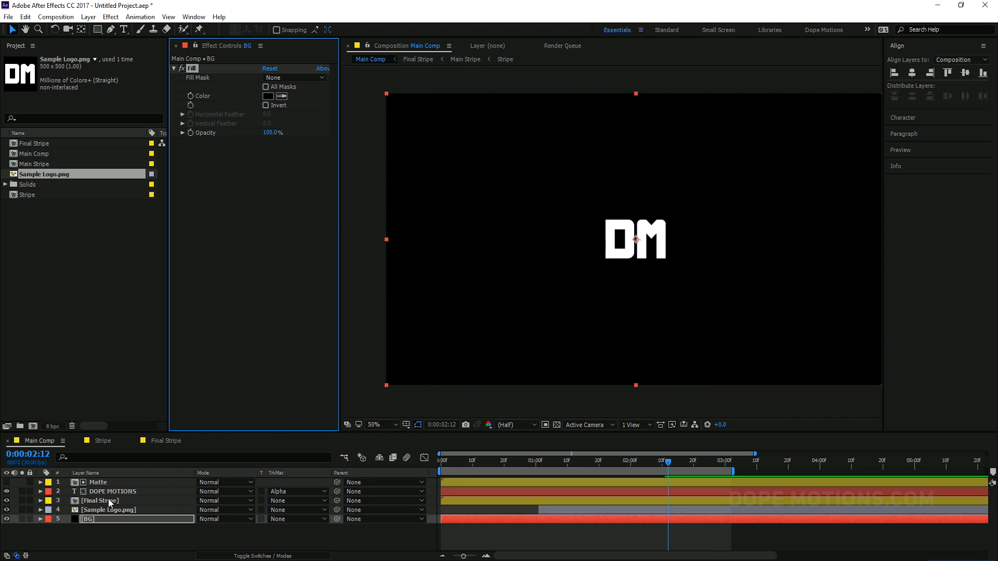
left_click(99, 519)
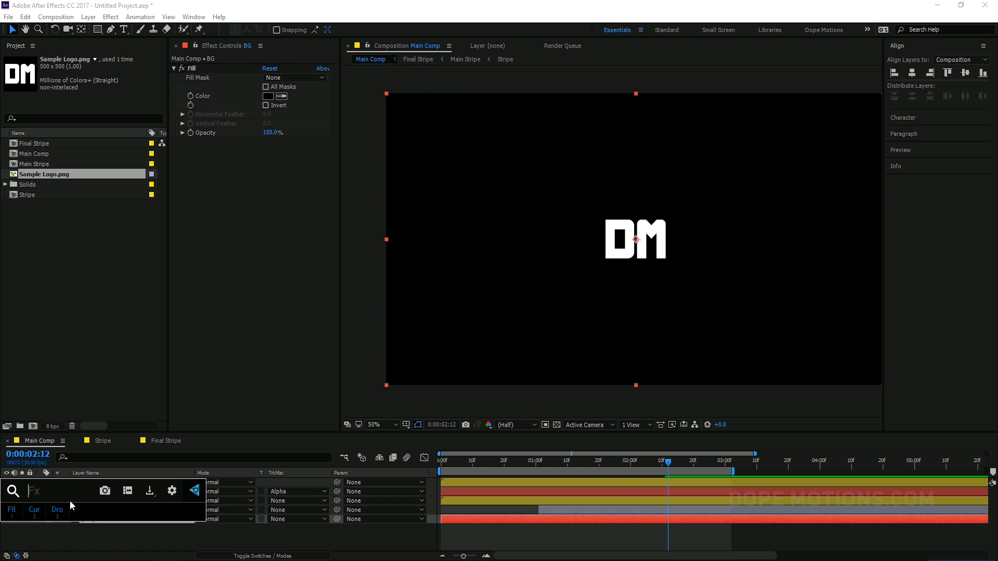
- Apply a Grid effect to BG sized by Width Slider, border 2.0, blending mode Overlay
type("grid")
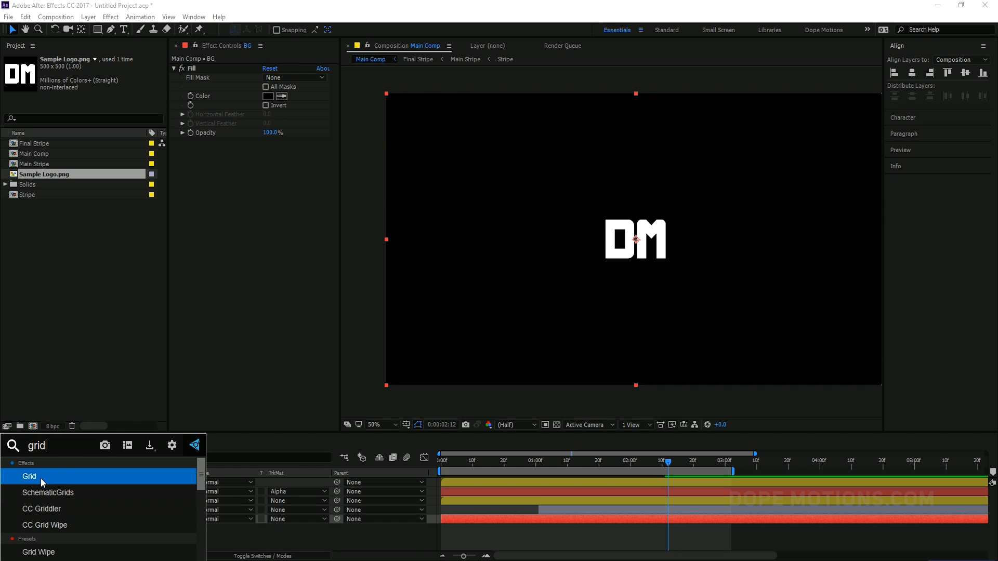
double_click(30, 478)
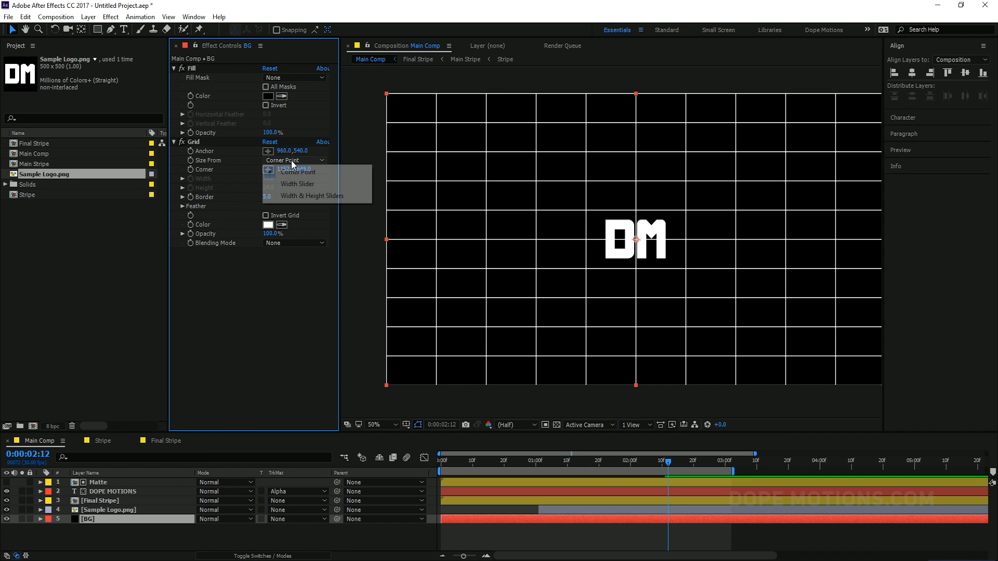
left_click(298, 184)
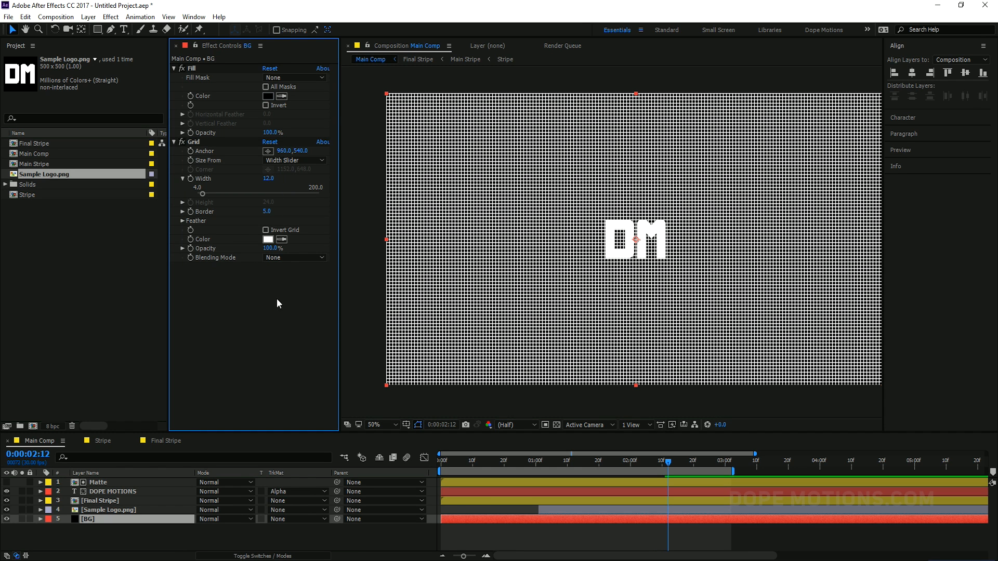
double_click(268, 212)
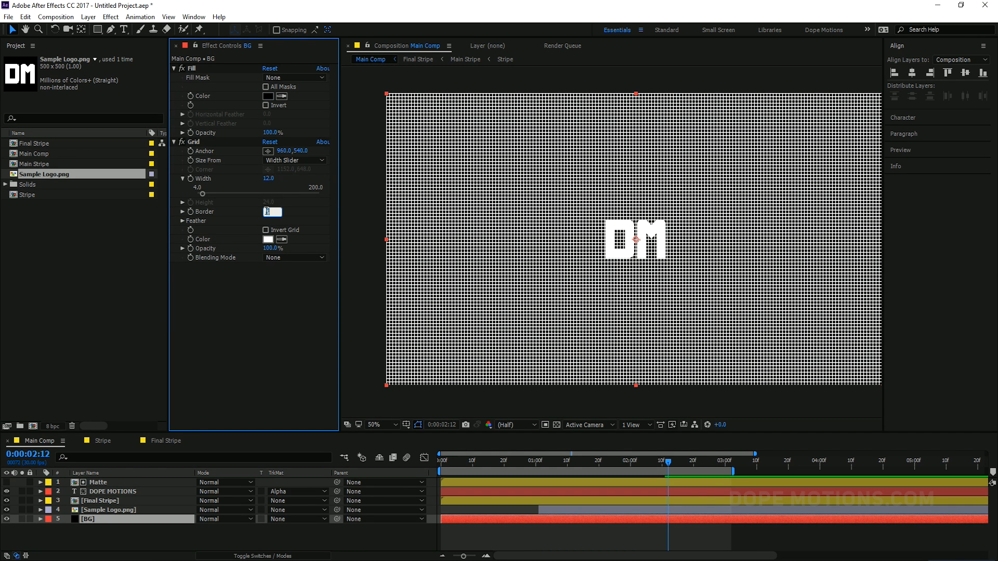
type("2.0")
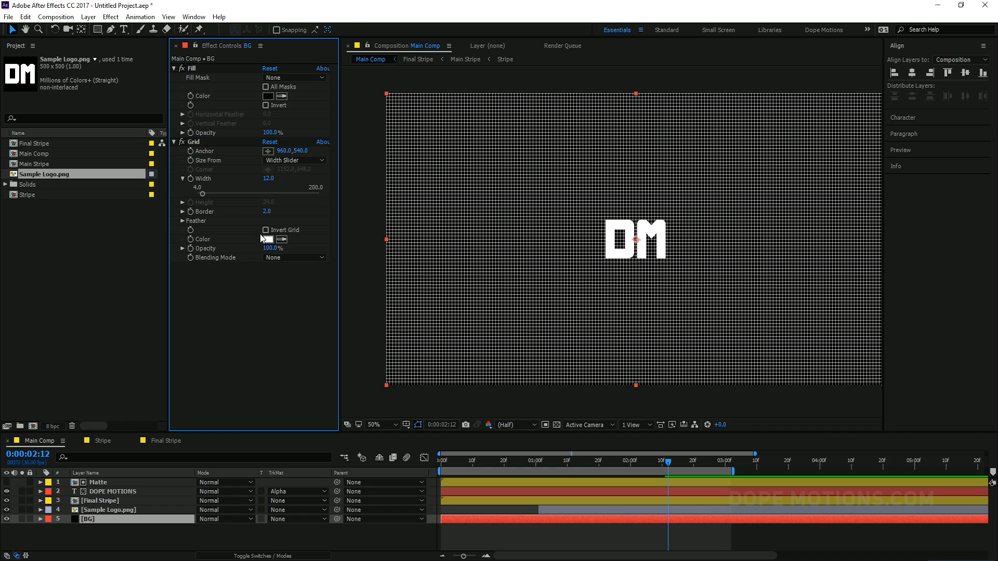
left_click(294, 257)
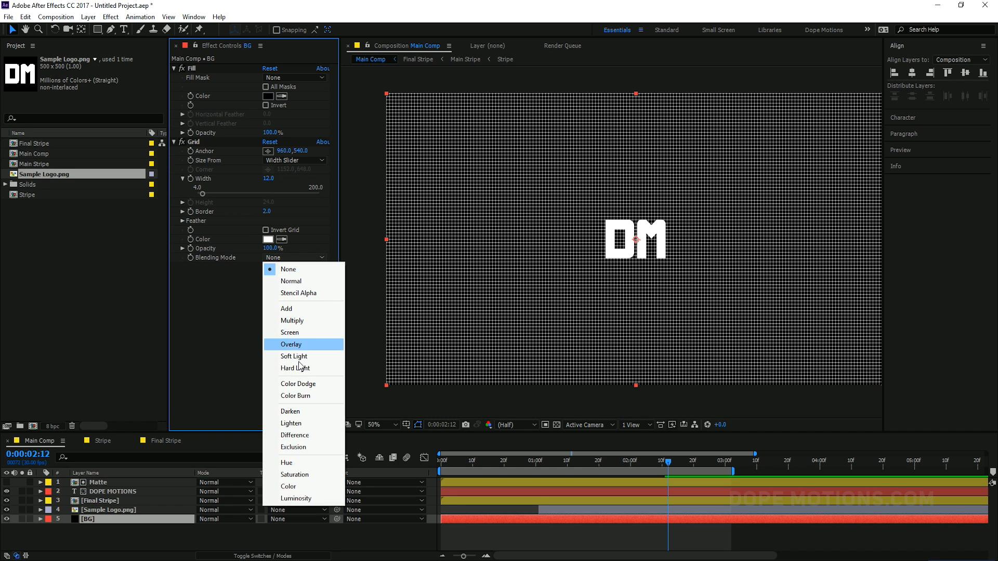
left_click(291, 344)
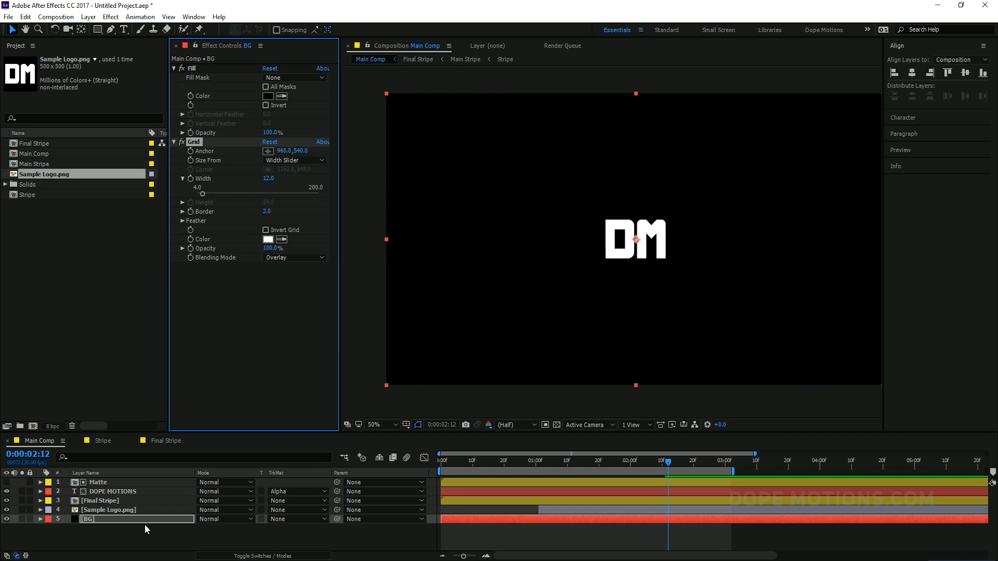
left_click(268, 96)
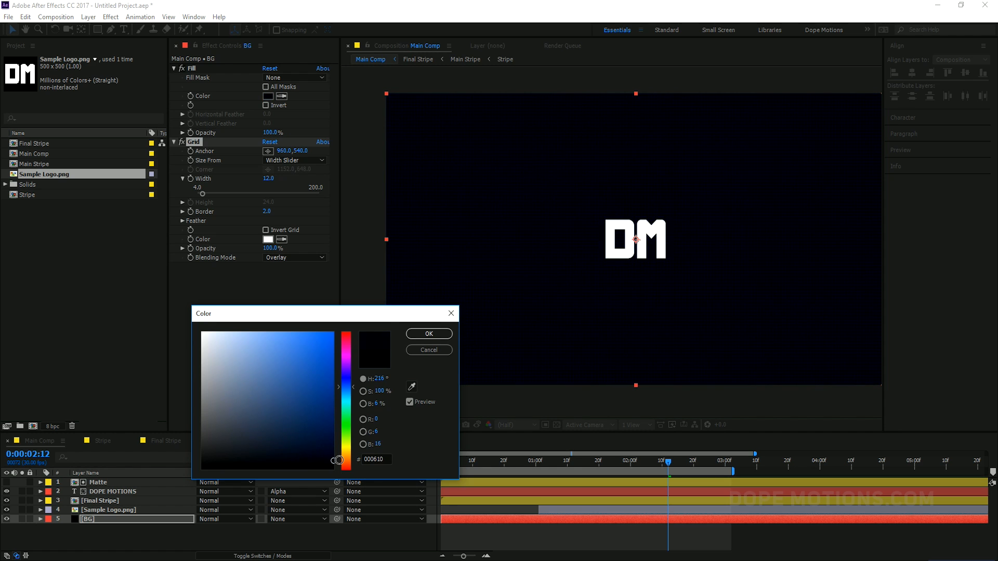
- Tint BG's fill a very dark navy (hex 000610) and raise the grid width to 14
left_click(427, 334)
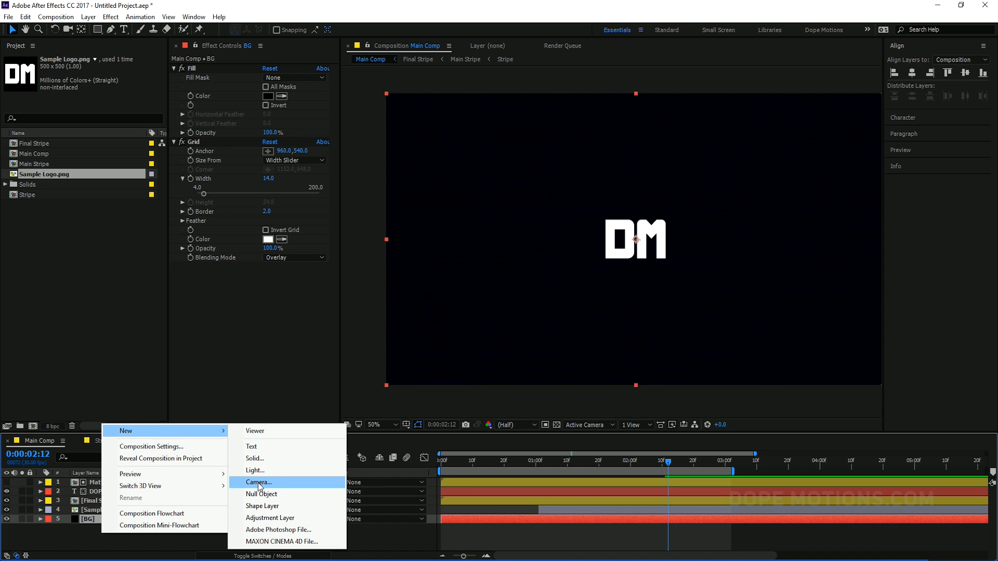
- Add adjustment layer Vin with darkening Curves, an elliptical mask and 50% opacity, then preview
left_click(269, 518)
type("Vin")
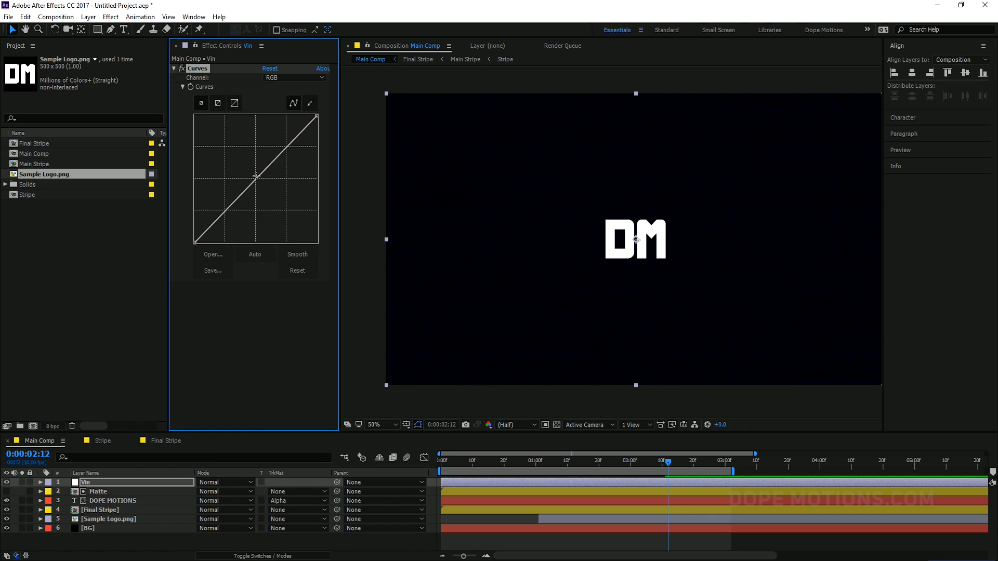
mouse_move(258, 181)
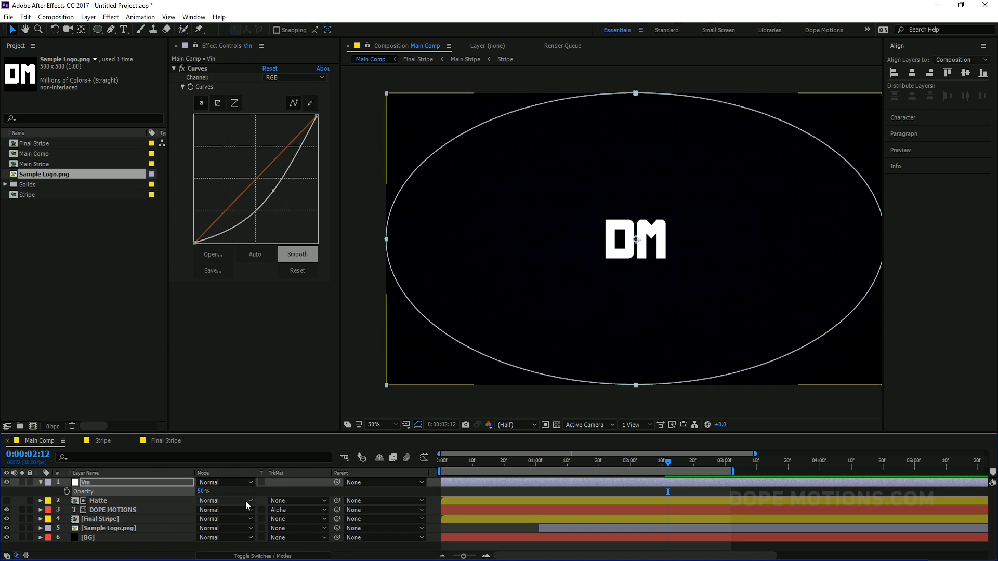
left_click(560, 461)
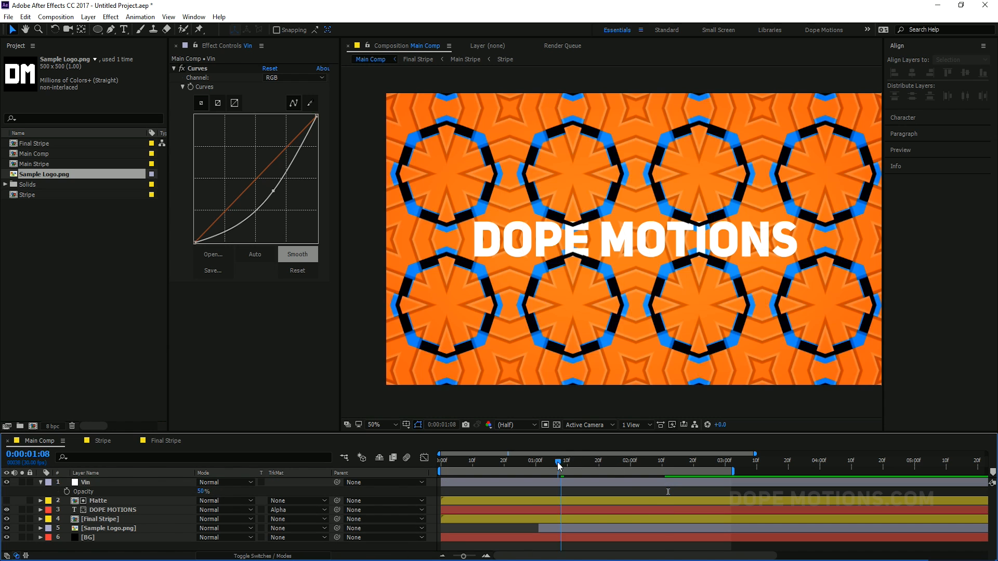